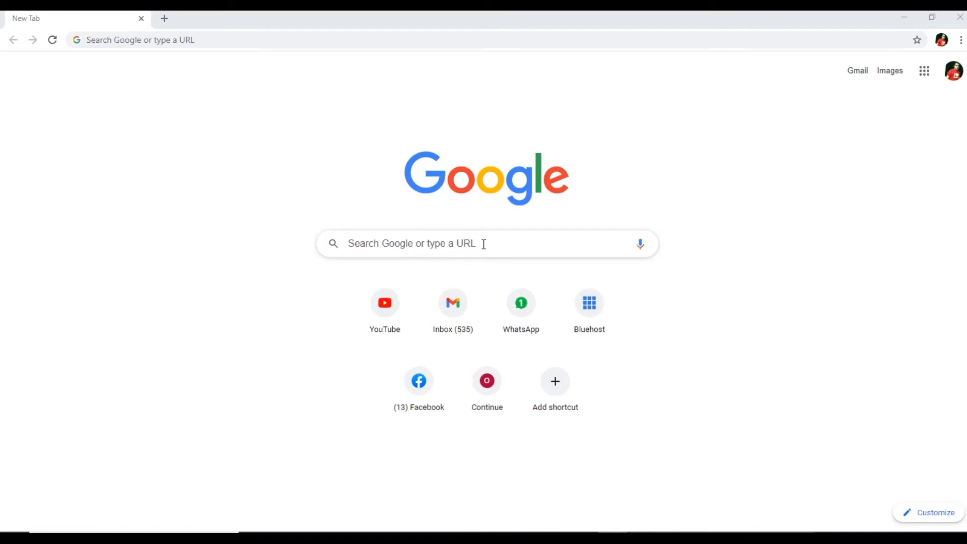
{"action": "mouse_move", "coordinate": [298, 77]}
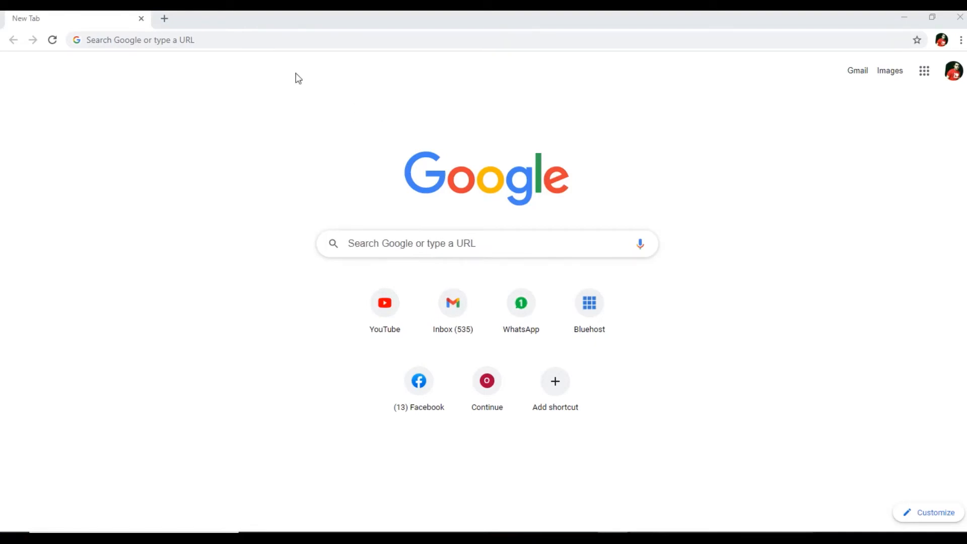
- Download the Drupal 9.0.7 zip archive (27 MB) from drupal.org's download page
{"action": "type", "text": "drupal.org"}
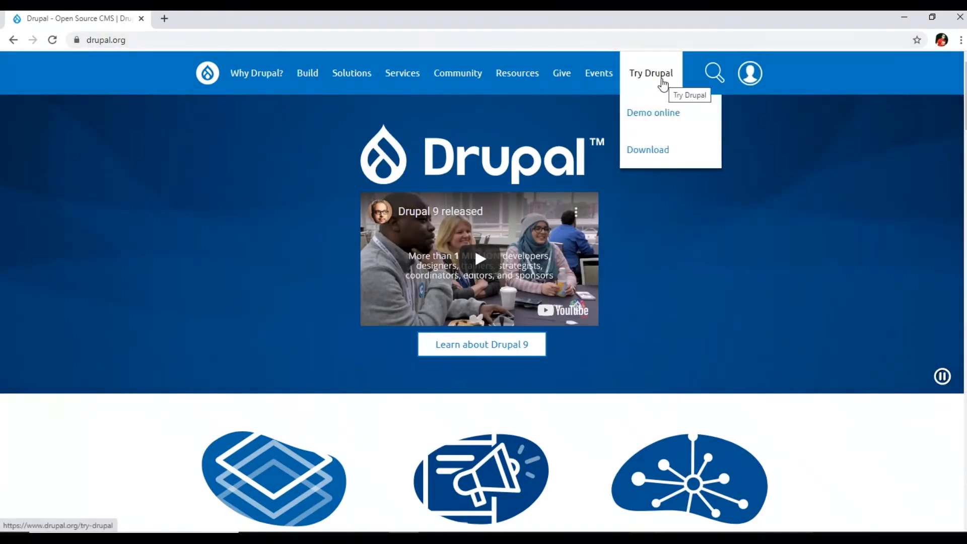
{"action": "left_click", "coordinate": [646, 149]}
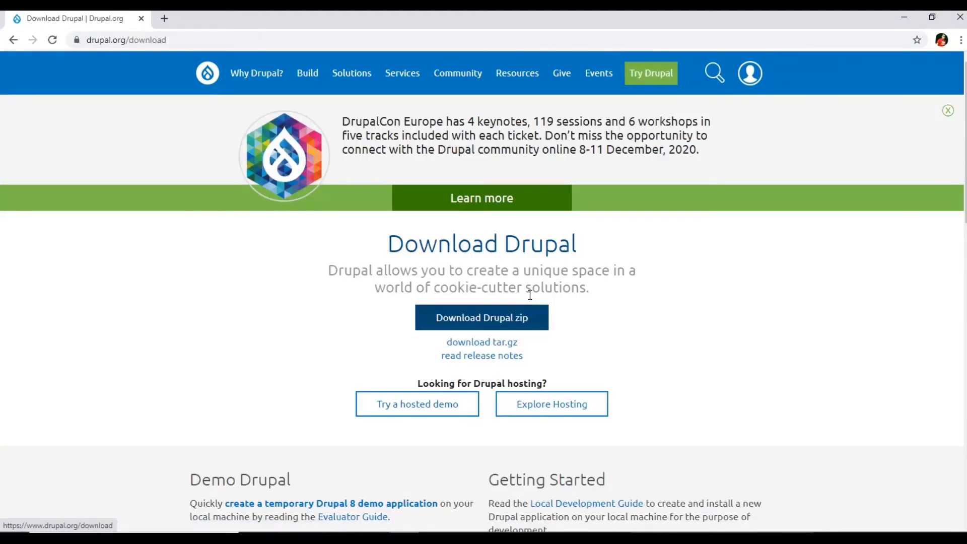
{"action": "mouse_move", "coordinate": [482, 318]}
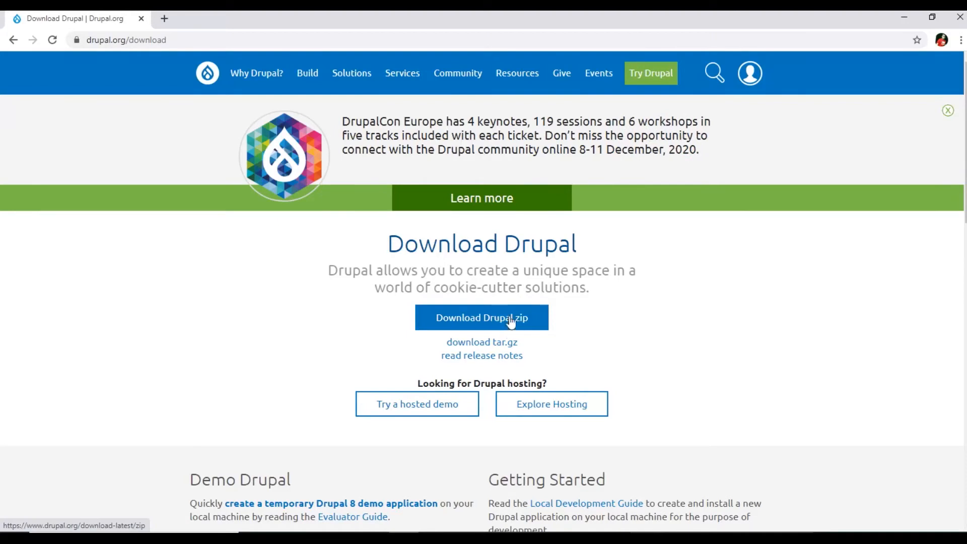
{"action": "left_click", "coordinate": [482, 318]}
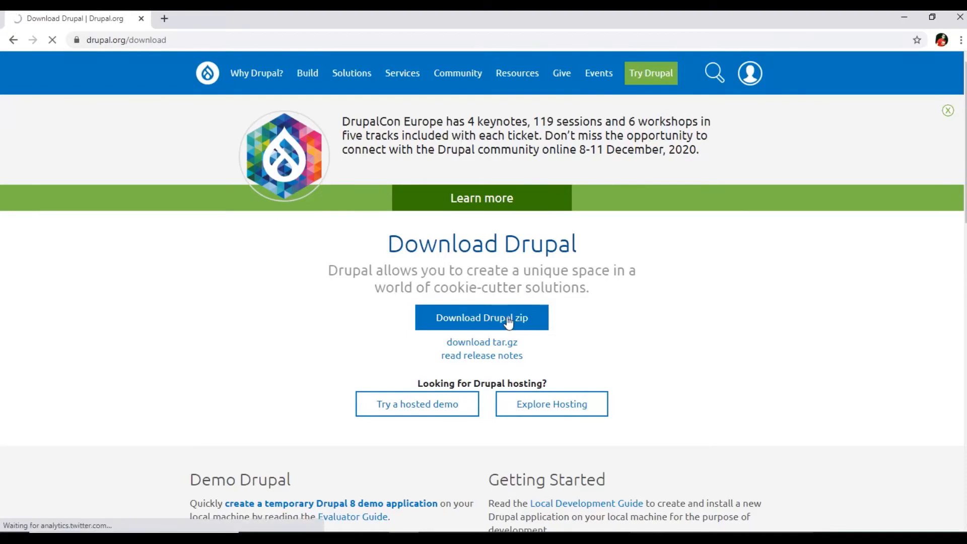
{"action": "left_click", "coordinate": [481, 317]}
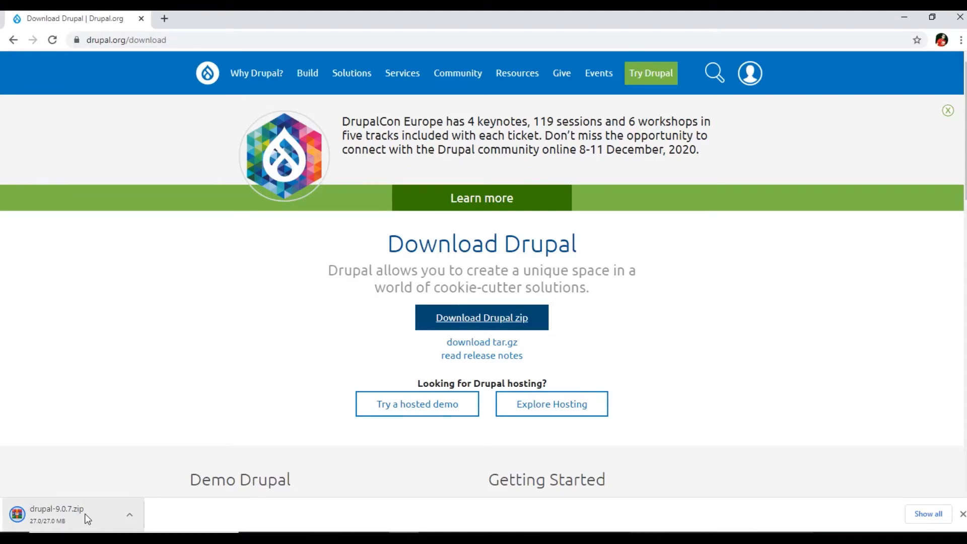
{"action": "mouse_move", "coordinate": [94, 484]}
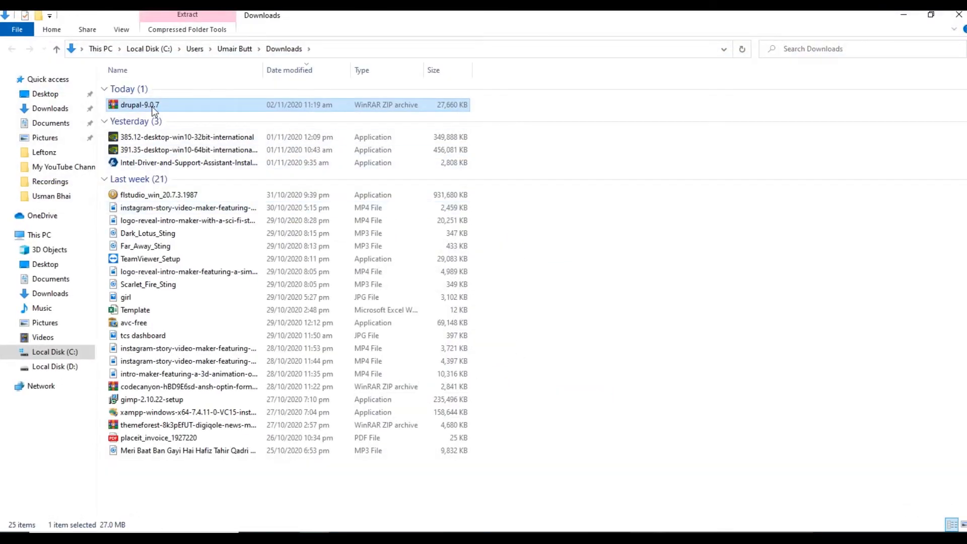
{"action": "mouse_move", "coordinate": [209, 150]}
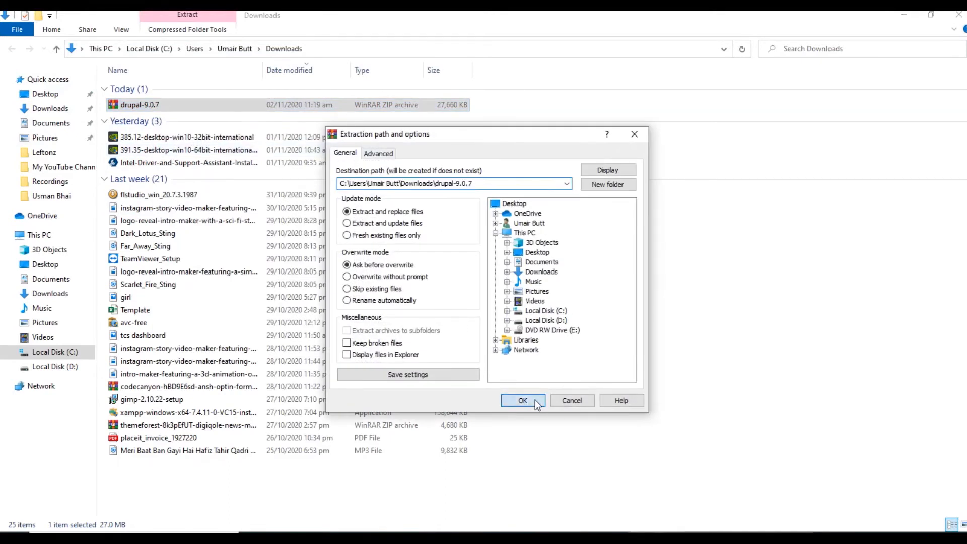
- Extract drupal-9.0.7.zip with WinRAR into Downloads\drupal-9.0.7
{"action": "left_click", "coordinate": [523, 400]}
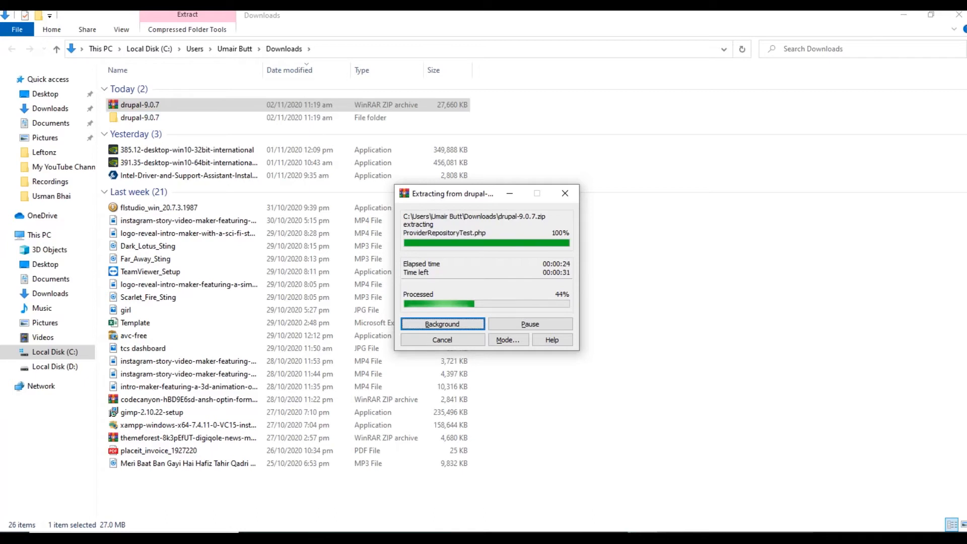
{"action": "left_click", "coordinate": [442, 323]}
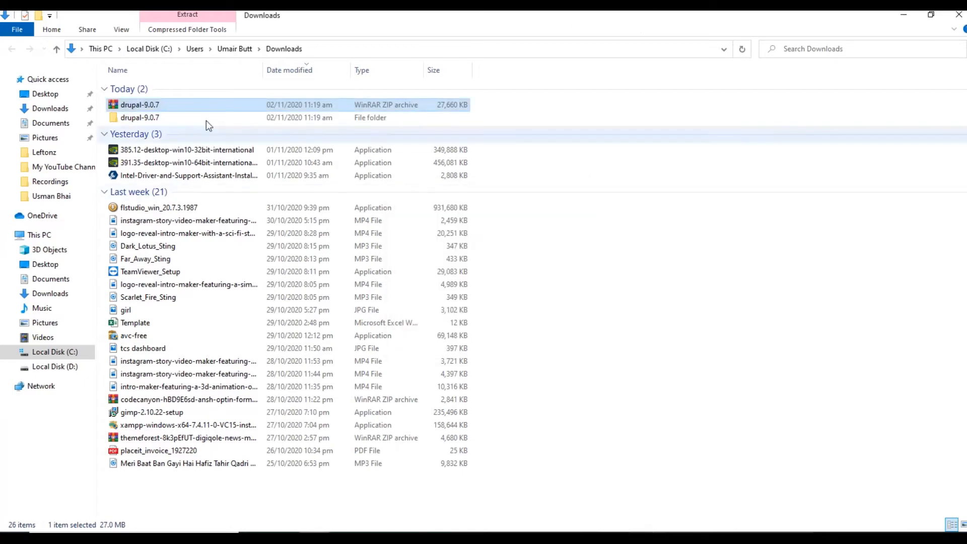
{"action": "mouse_move", "coordinate": [149, 121]}
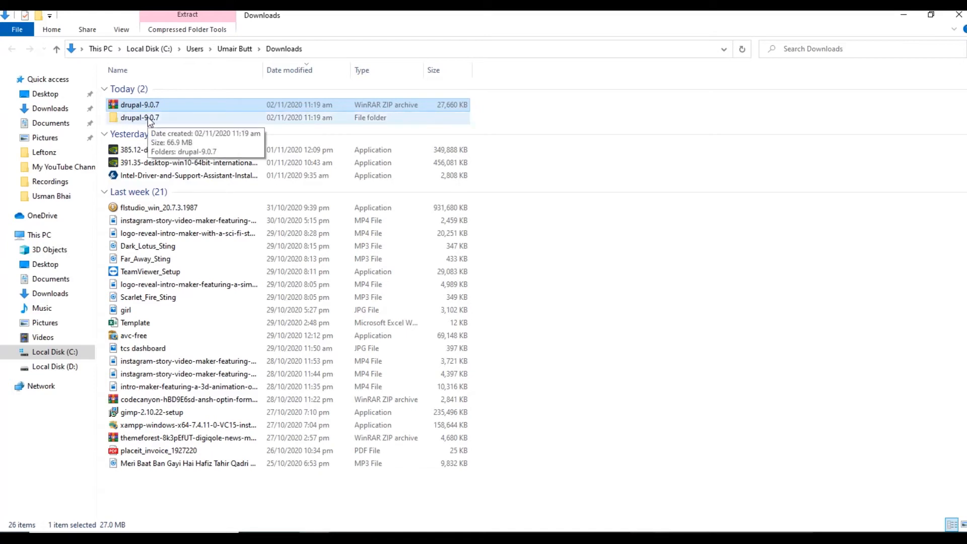
- Paste the extracted drupal-9.0.7 folder into C:\xampp\htdocs
{"action": "double_click", "coordinate": [140, 117]}
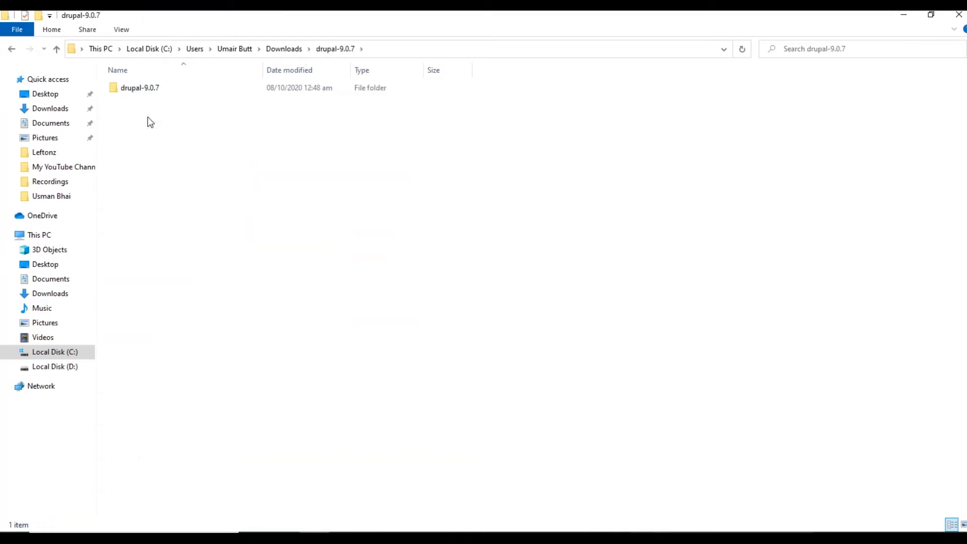
{"action": "mouse_move", "coordinate": [142, 104]}
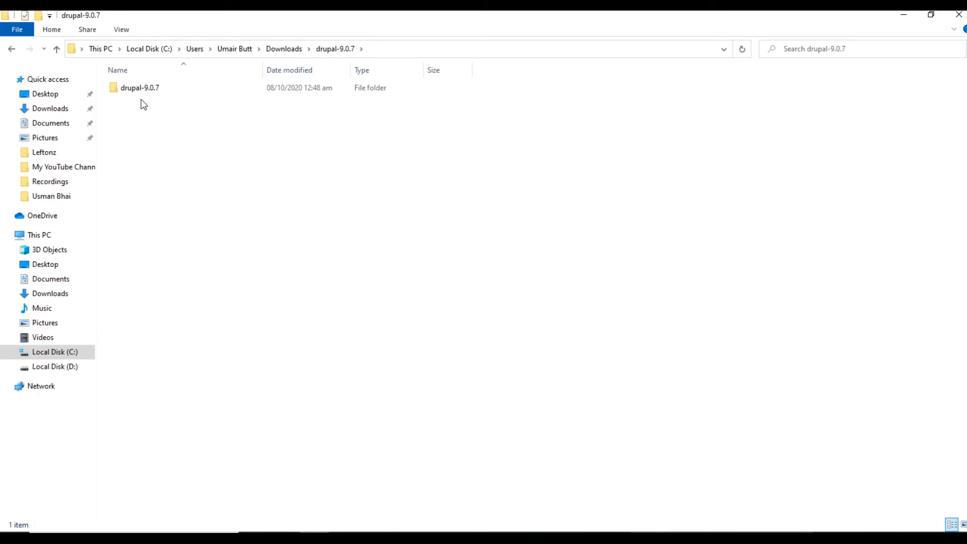
{"action": "double_click", "coordinate": [139, 87]}
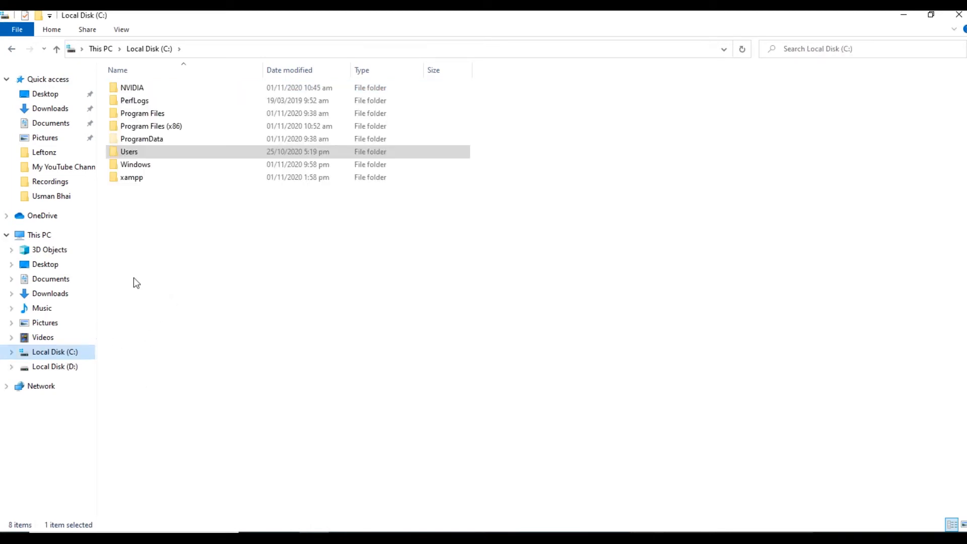
{"action": "double_click", "coordinate": [131, 177]}
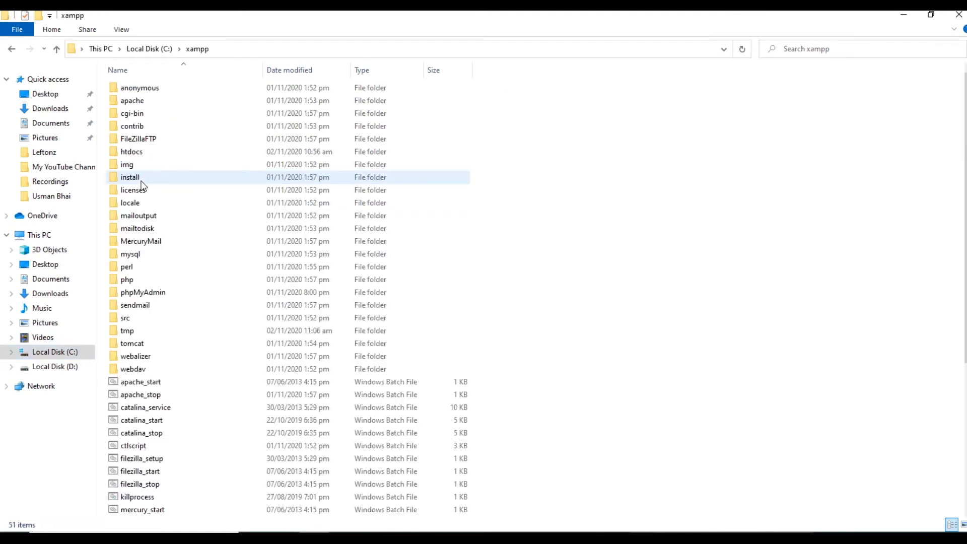
{"action": "mouse_move", "coordinate": [130, 164]}
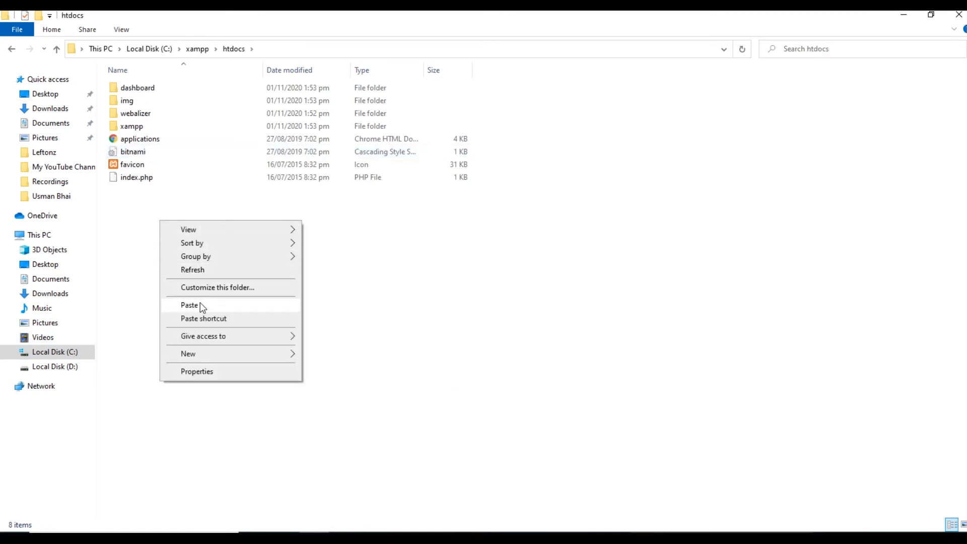
{"action": "left_click", "coordinate": [189, 304]}
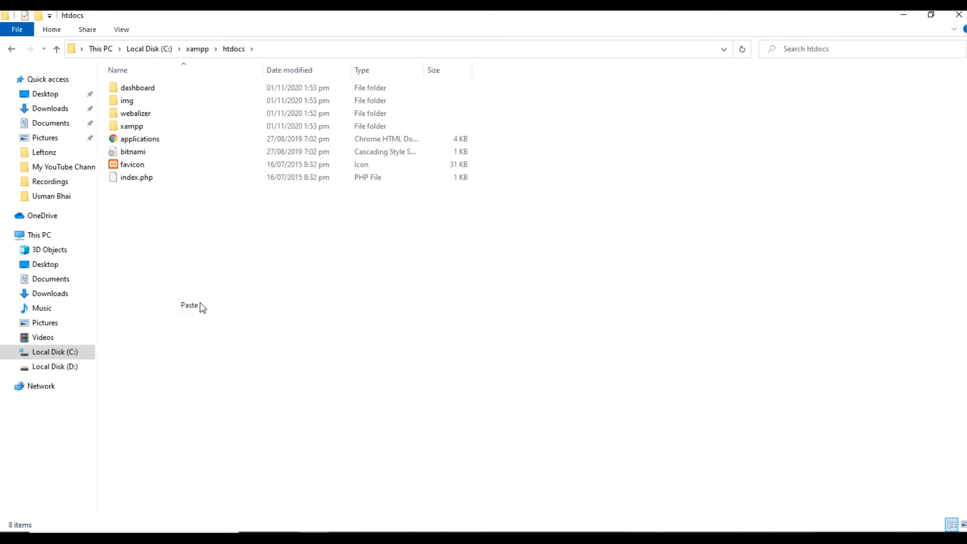
{"action": "left_click", "coordinate": [189, 305]}
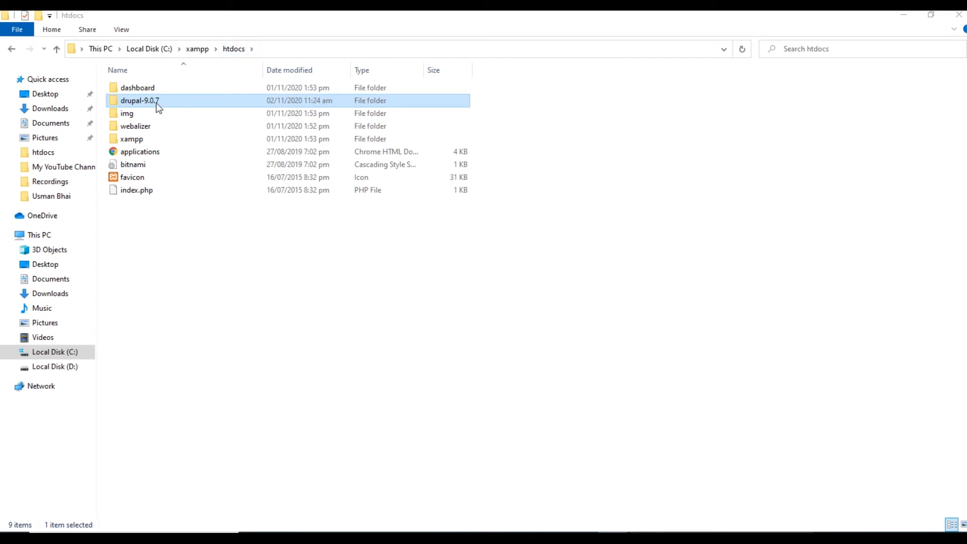
- Rename the pasted drupal-9.0.7 folder in htdocs to learndrupal
{"action": "right_click", "coordinate": [140, 101]}
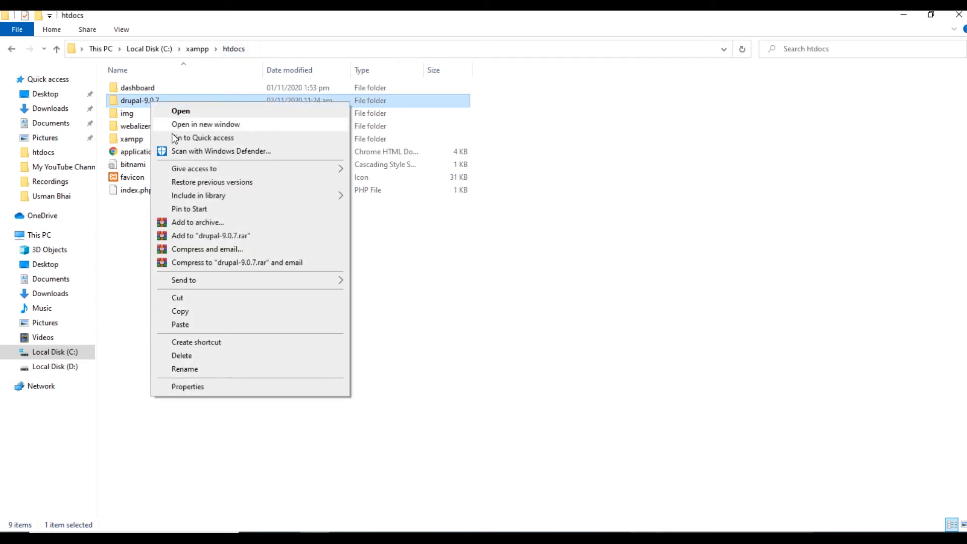
{"action": "left_click", "coordinate": [184, 369]}
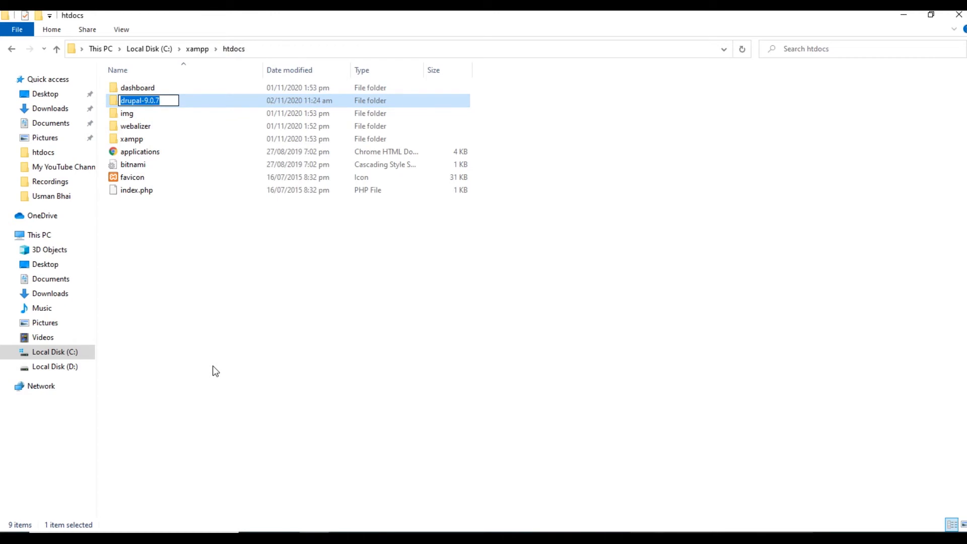
{"action": "type", "text": "learndrupa"}
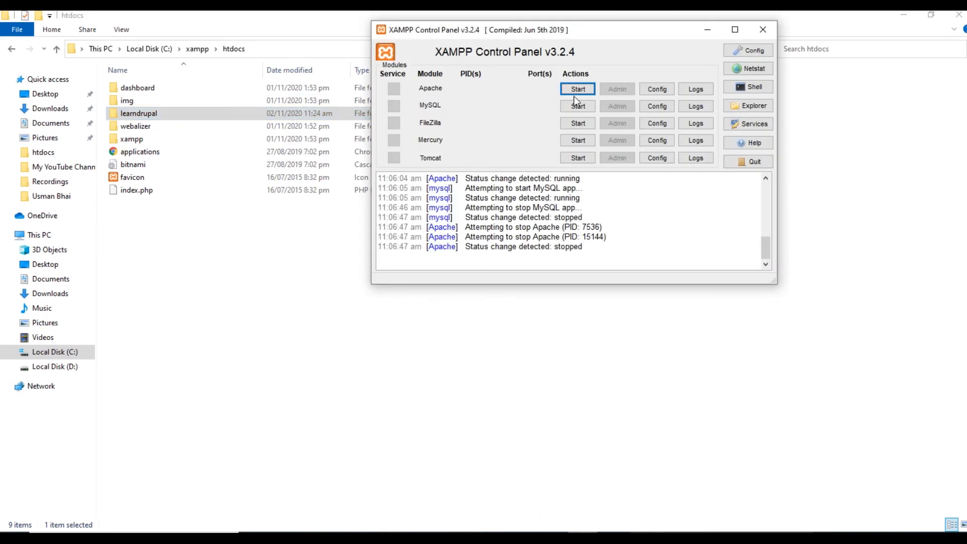
- Start Apache and MySQL from the XAMPP Control Panel
{"action": "left_click", "coordinate": [577, 89]}
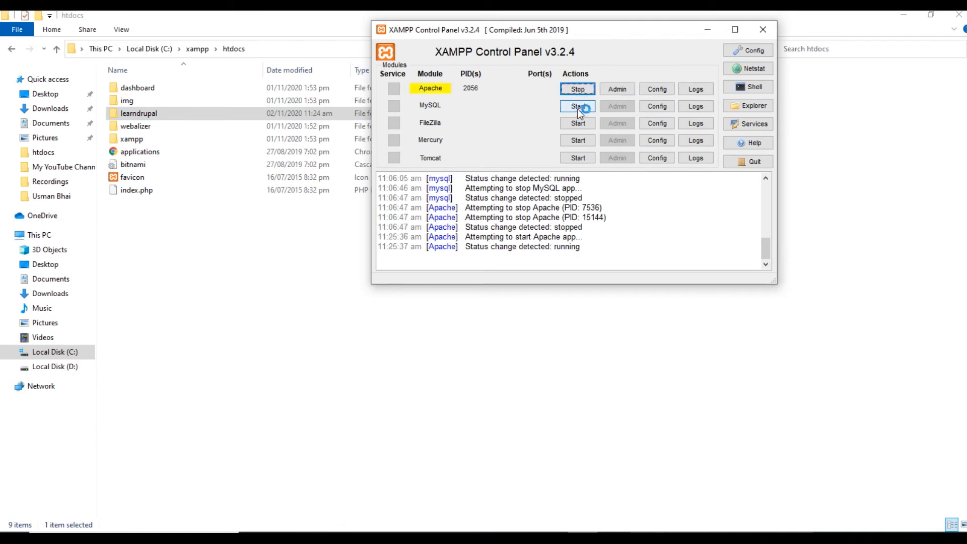
{"action": "left_click", "coordinate": [577, 107]}
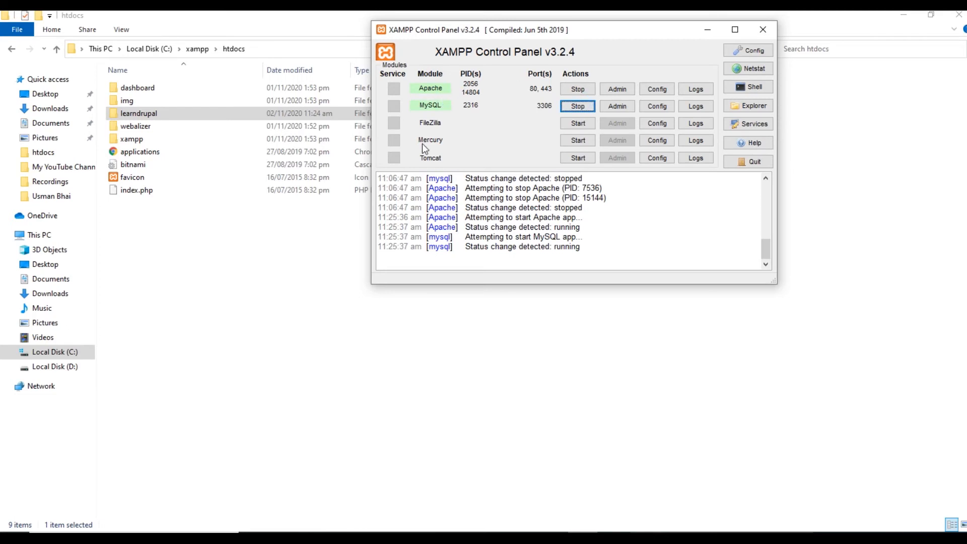
{"action": "key", "text": "alt+tab"}
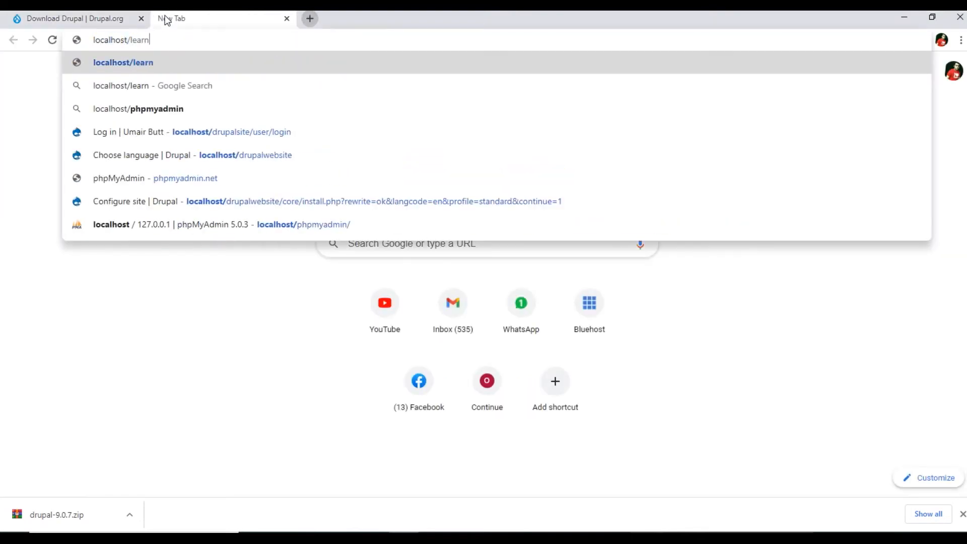
- Load localhost/learndrupal, keep English, and choose the Standard installation profile
{"action": "type", "text": "drupal/core/install.php"}
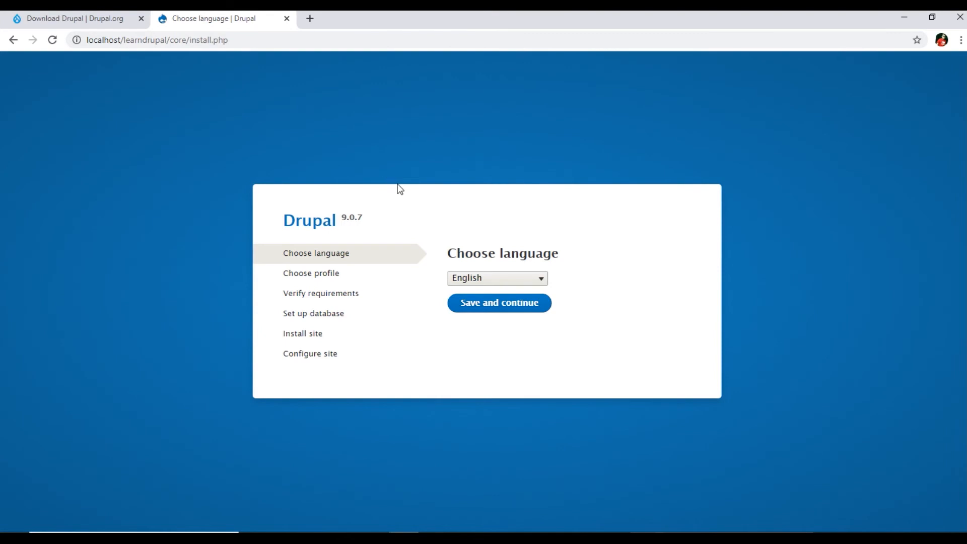
{"action": "mouse_move", "coordinate": [366, 354]}
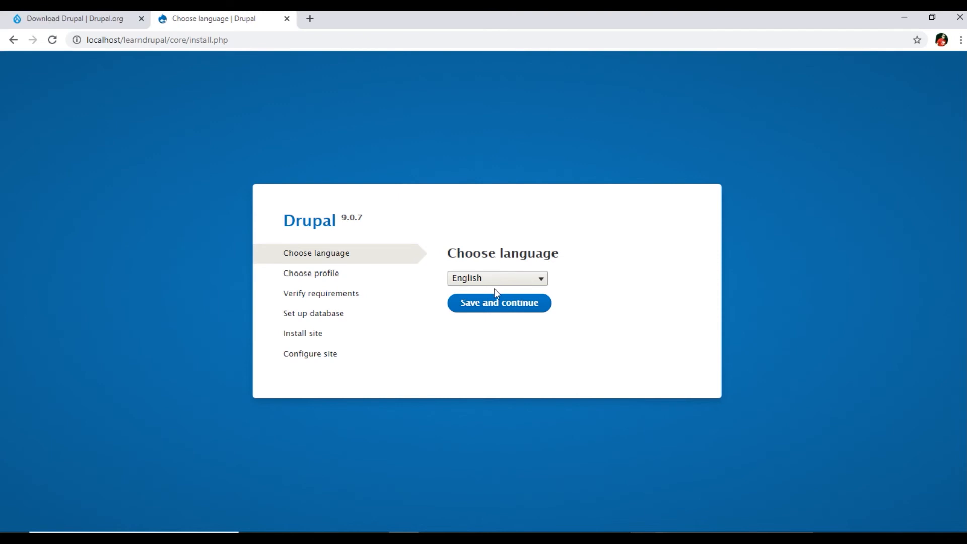
{"action": "mouse_move", "coordinate": [524, 290]}
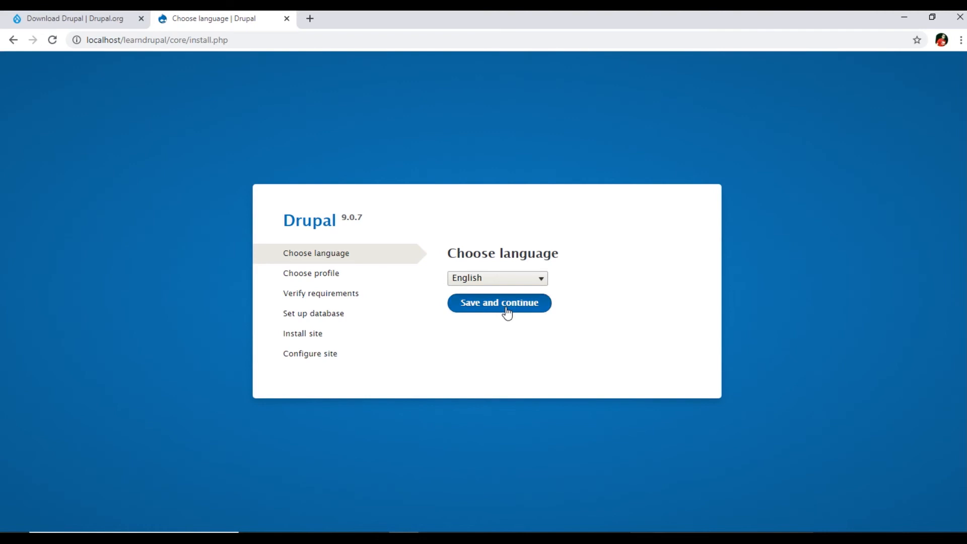
{"action": "left_click", "coordinate": [498, 302]}
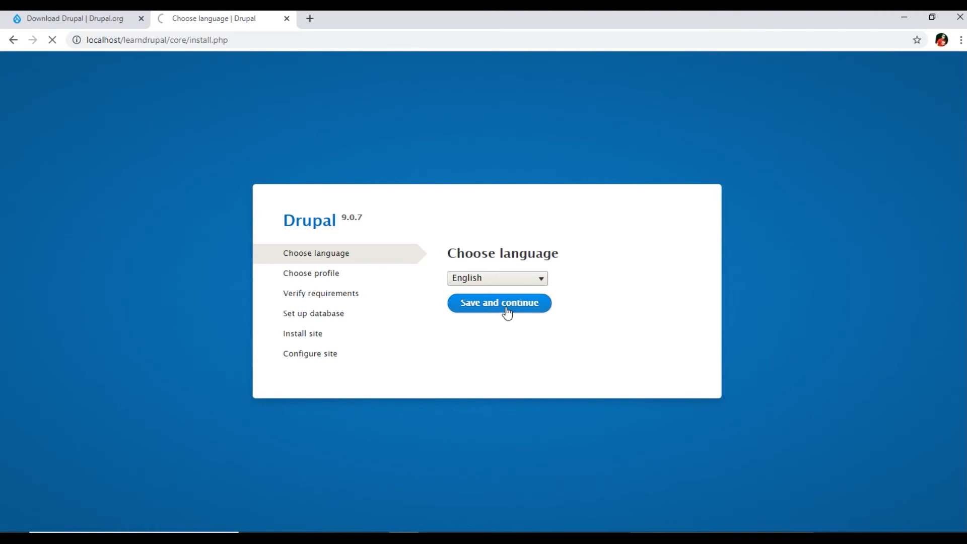
{"action": "left_click", "coordinate": [498, 303]}
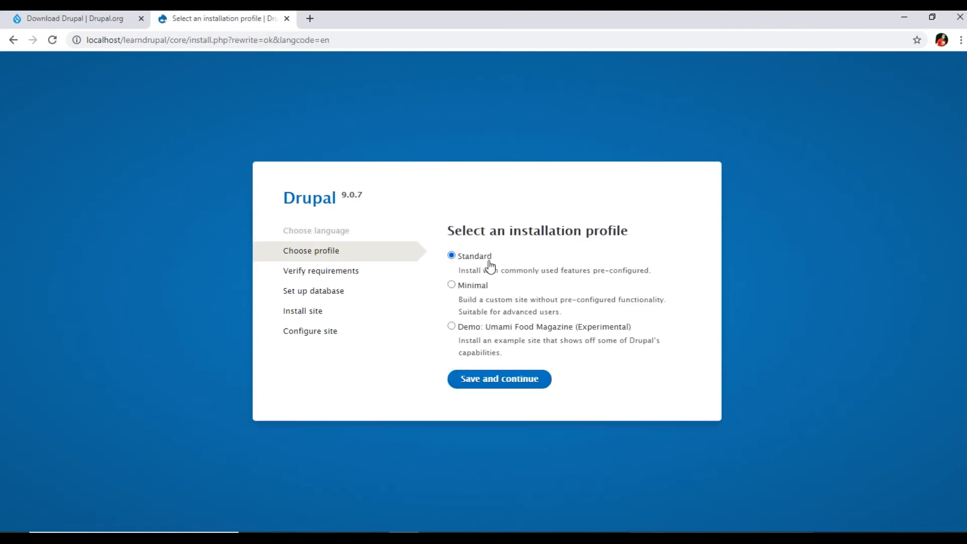
{"action": "mouse_move", "coordinate": [554, 248]}
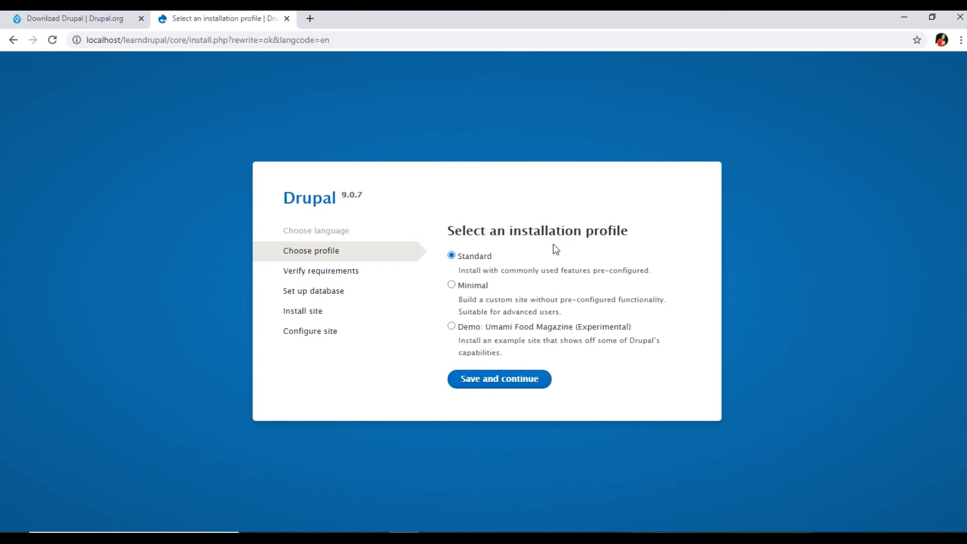
{"action": "mouse_move", "coordinate": [473, 377]}
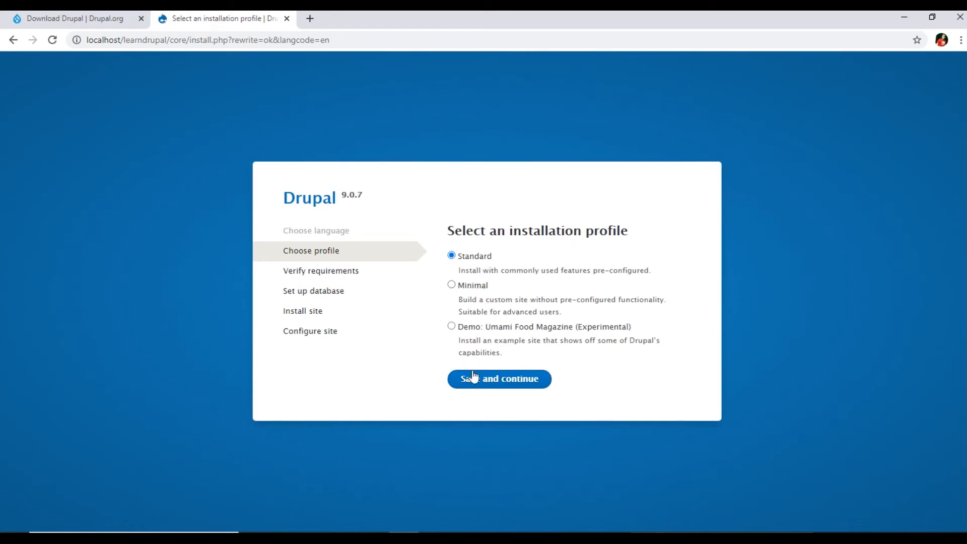
{"action": "left_click", "coordinate": [498, 378]}
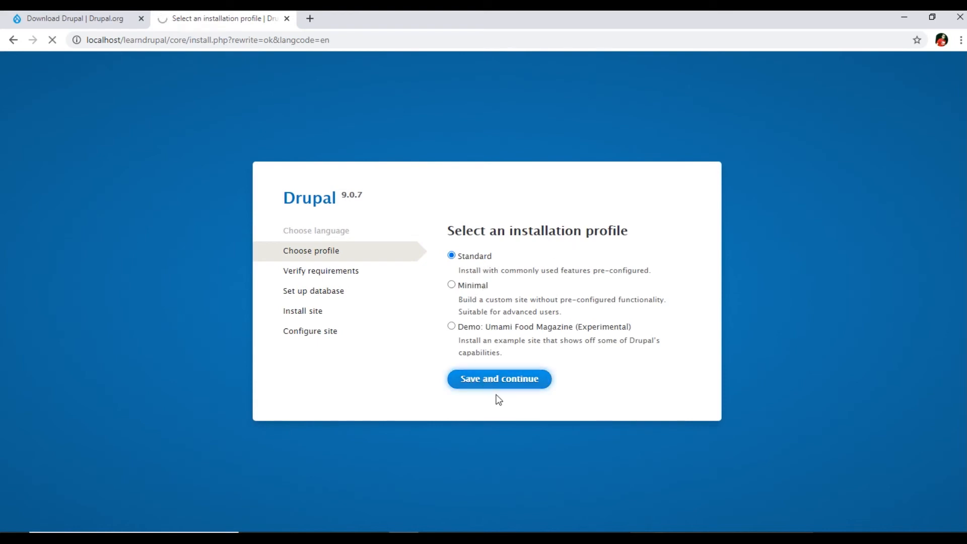
{"action": "left_click", "coordinate": [498, 378]}
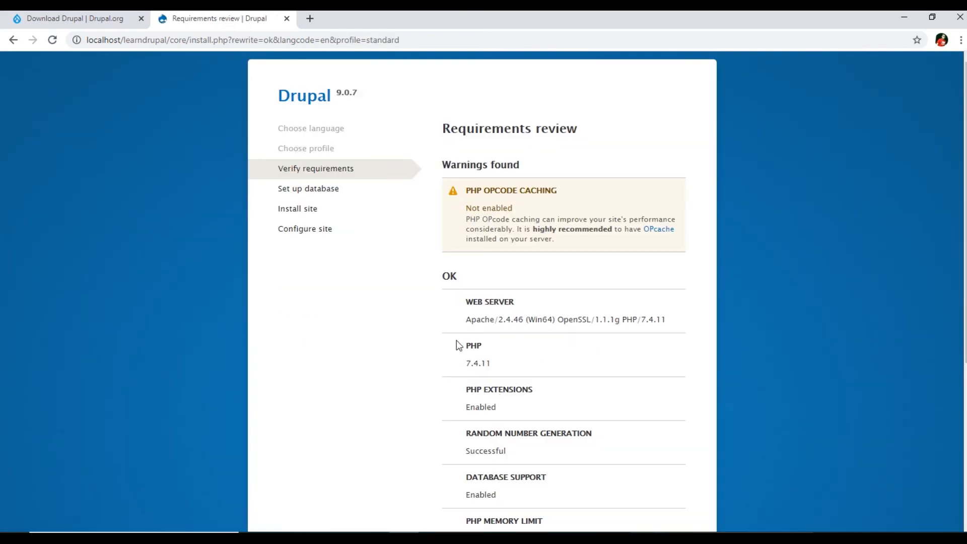
{"action": "mouse_move", "coordinate": [512, 185]}
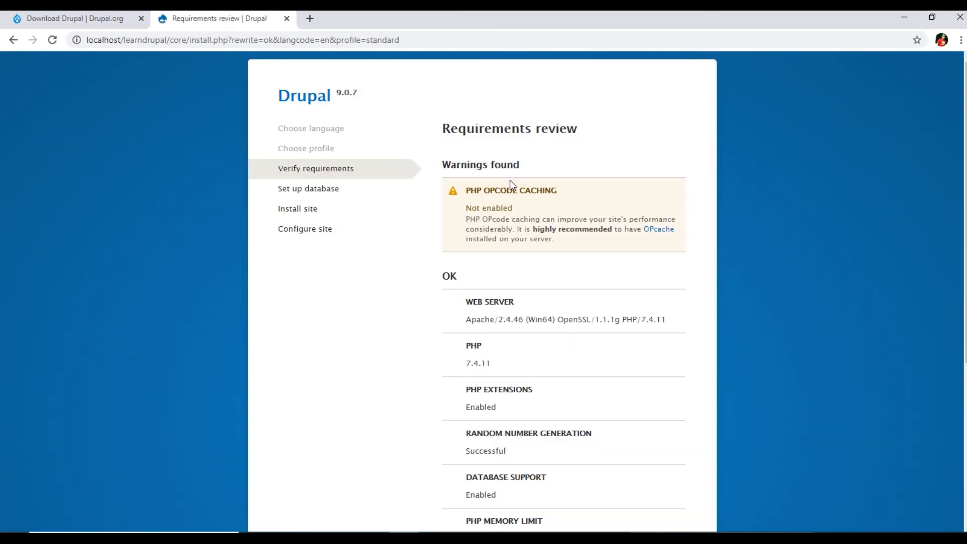
{"action": "mouse_move", "coordinate": [539, 203]}
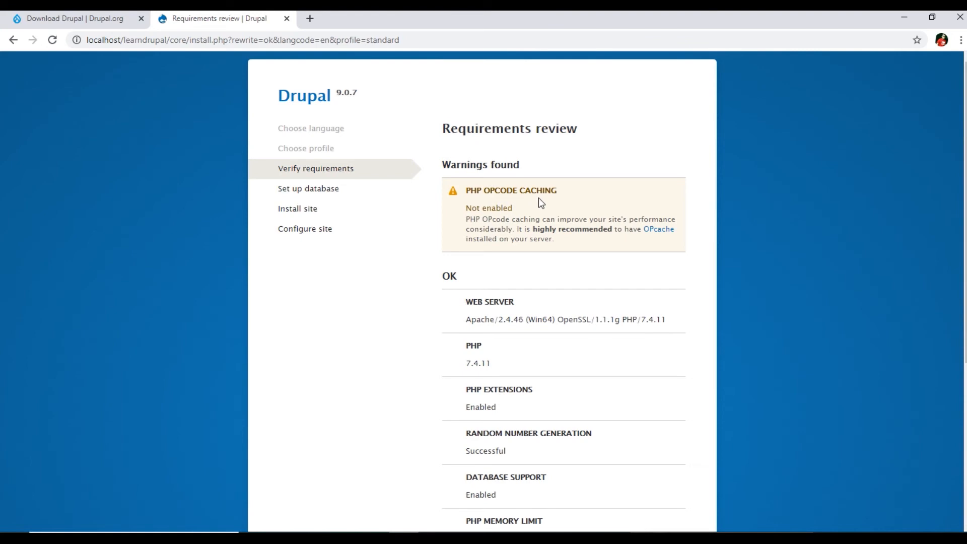
- Continue past the PHP OPcode caching warning on the requirements review page
{"action": "scroll", "scroll_direction": "down", "scroll_amount": 3}
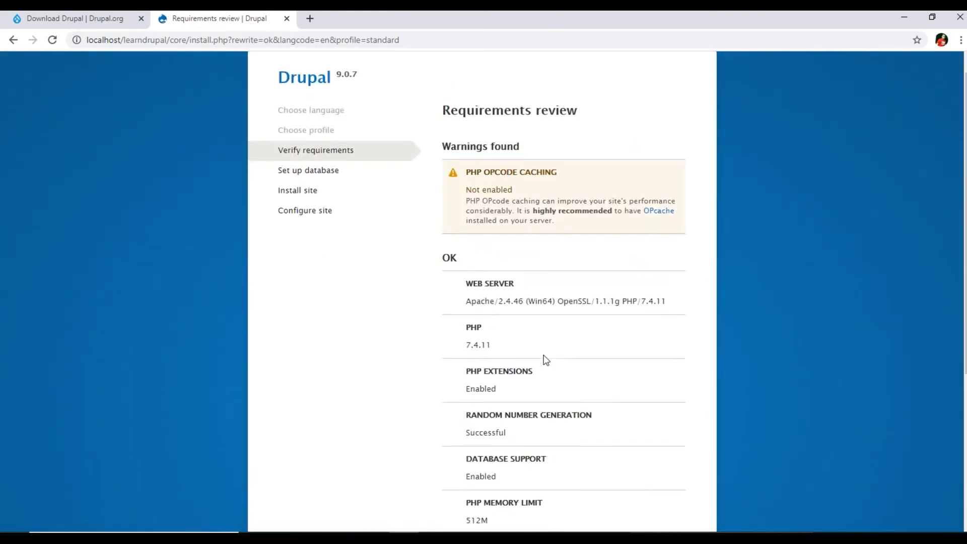
{"action": "scroll", "scroll_direction": "down", "scroll_amount": 3}
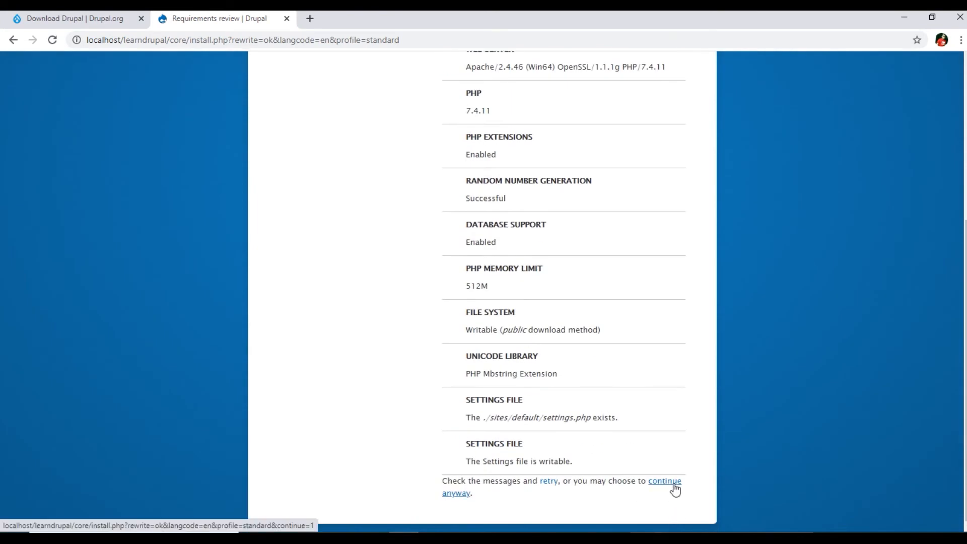
{"action": "left_click", "coordinate": [664, 480]}
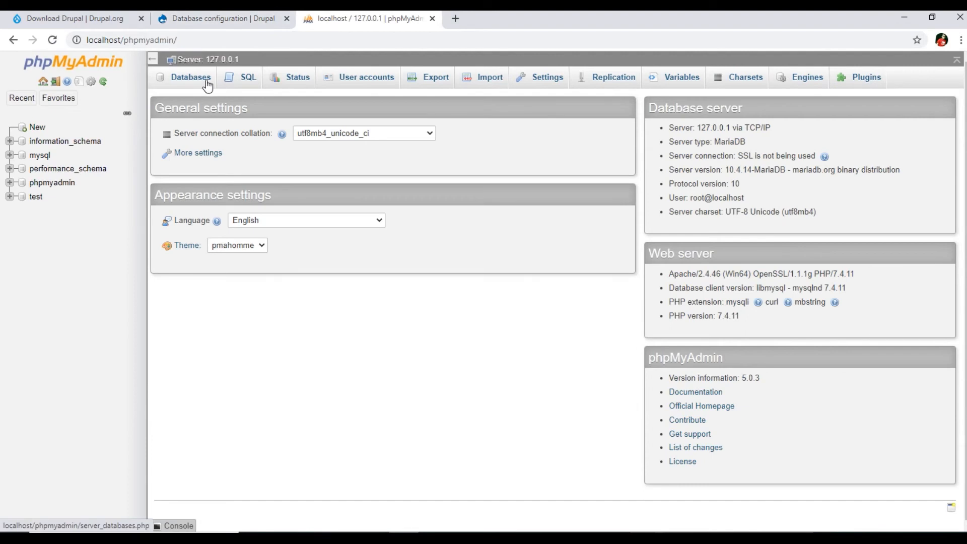
- Create an empty 'learndrupal' database under phpMyAdmin's Databases tab
{"action": "left_click", "coordinate": [190, 77]}
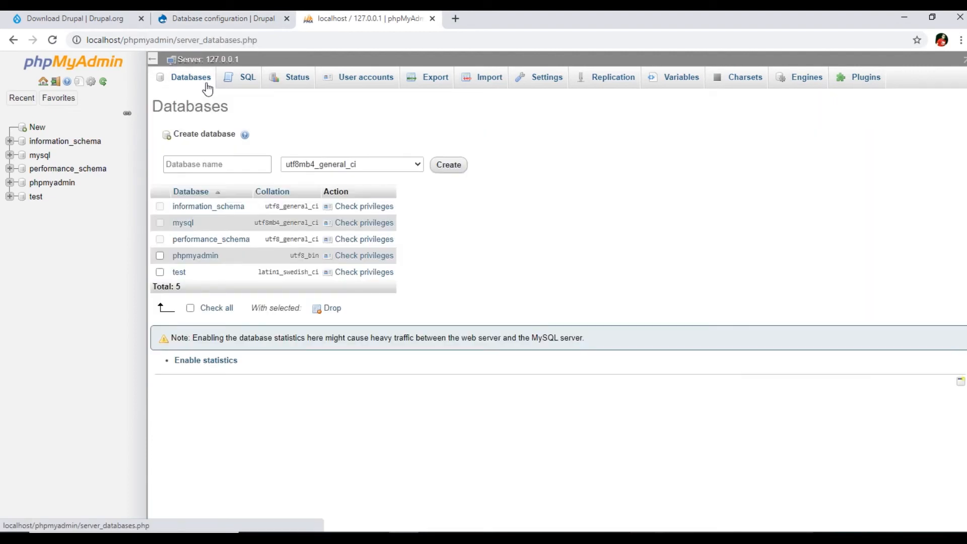
{"action": "left_click", "coordinate": [216, 164]}
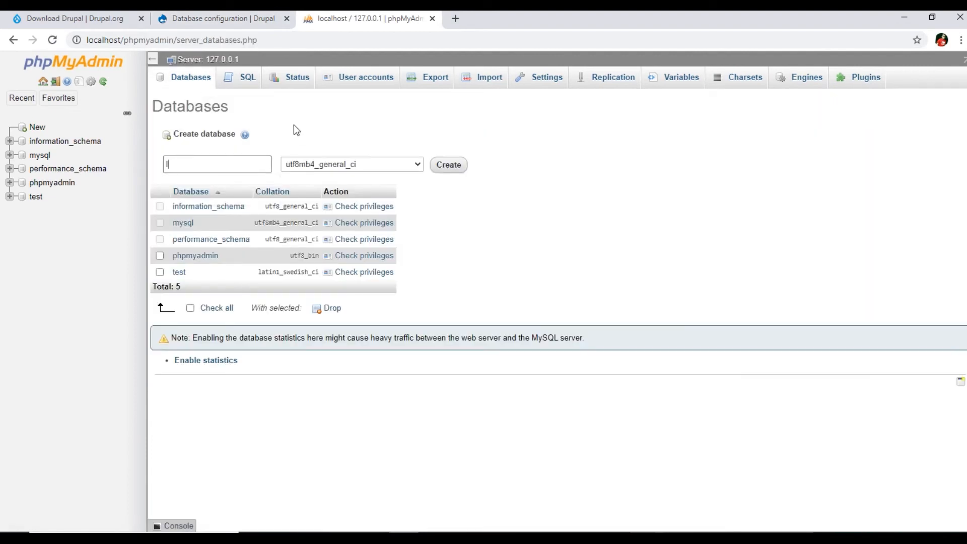
{"action": "type", "text": "learndrupal"}
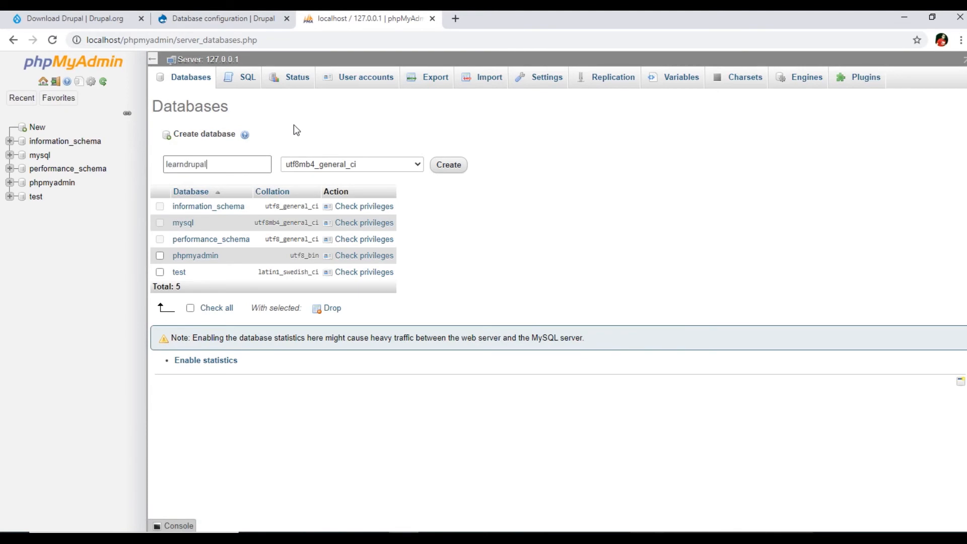
{"action": "left_click", "coordinate": [448, 164]}
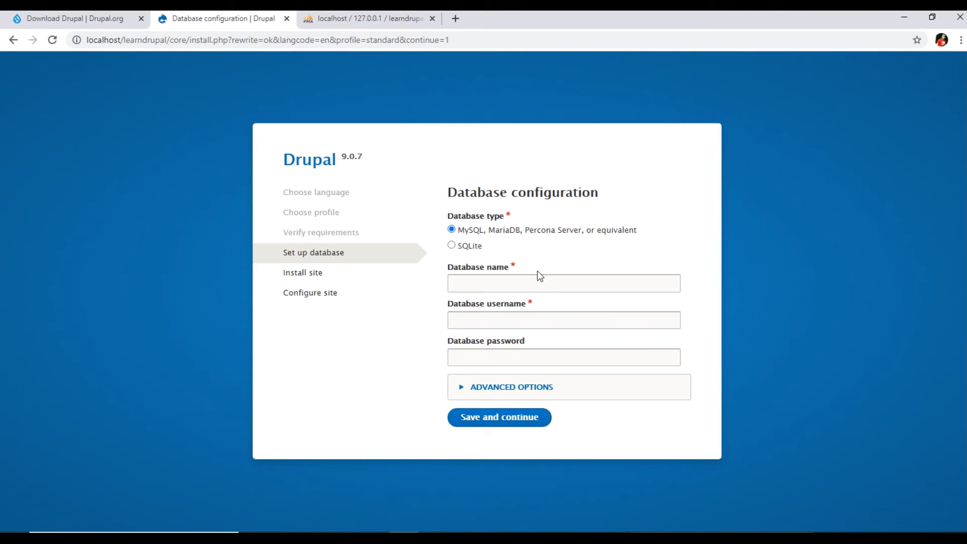
- Submit database learndrupal with username root and a blank password
{"action": "type", "text": "learn"}
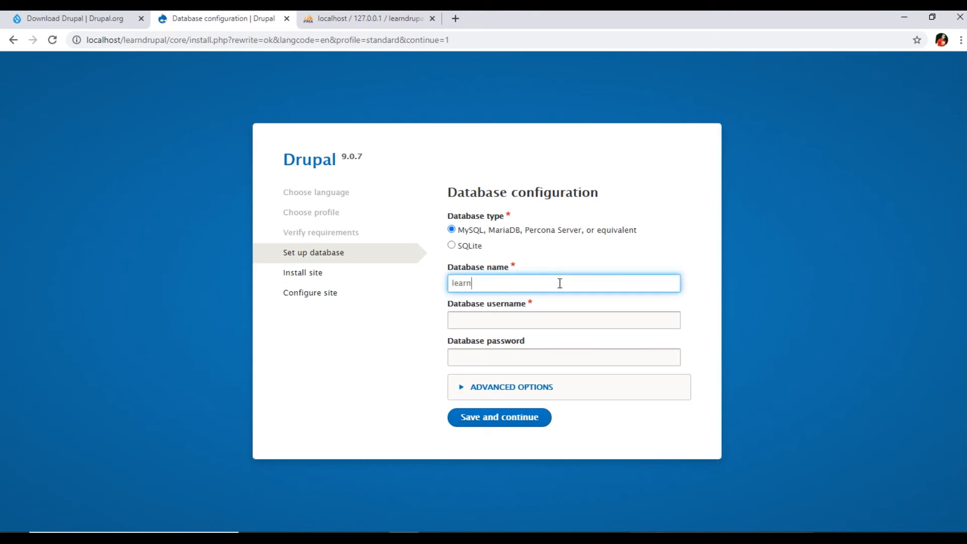
{"action": "type", "text": "drupal"}
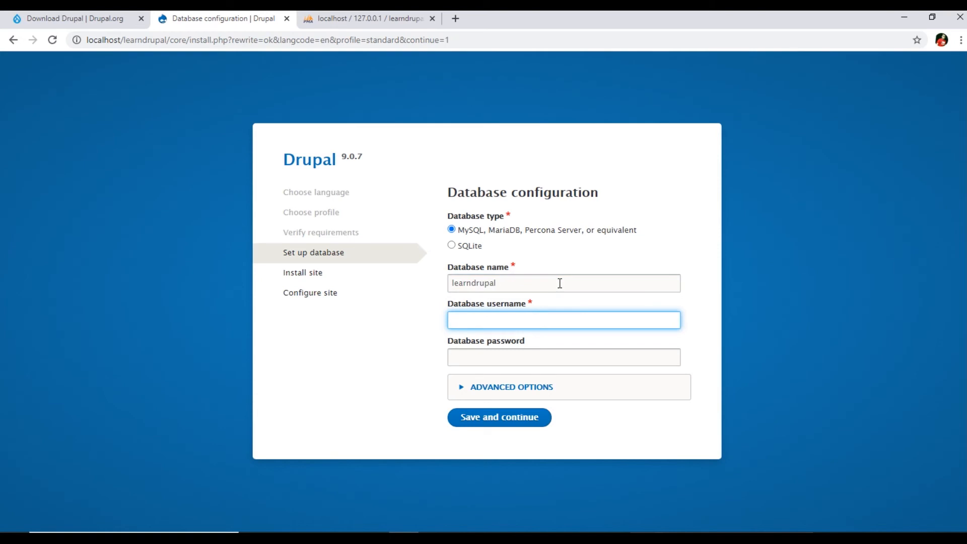
{"action": "type", "text": "root"}
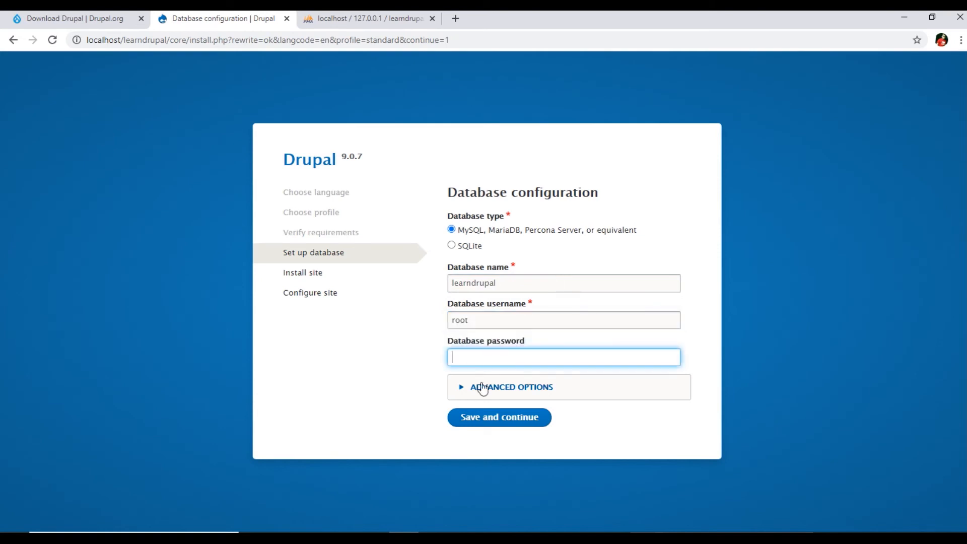
{"action": "left_click", "coordinate": [510, 387]}
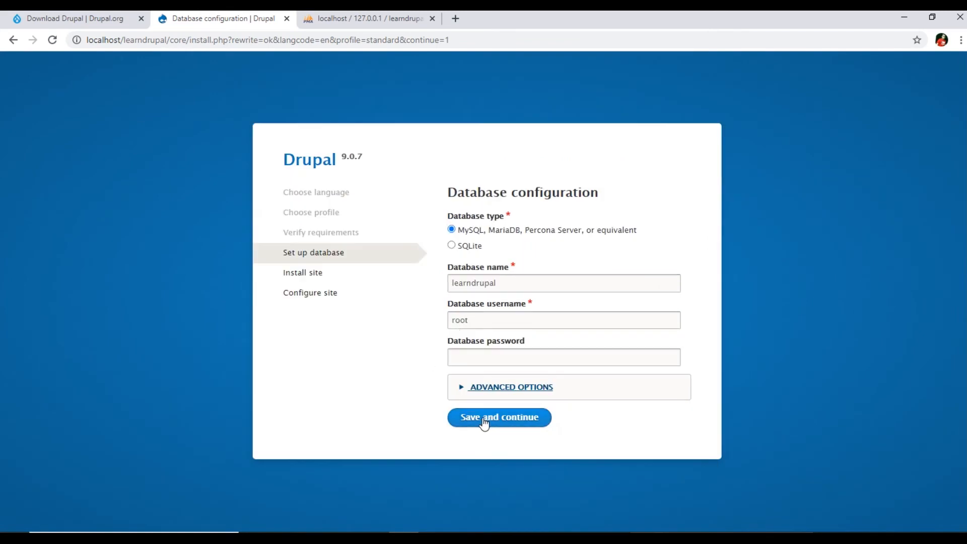
{"action": "left_click", "coordinate": [498, 417]}
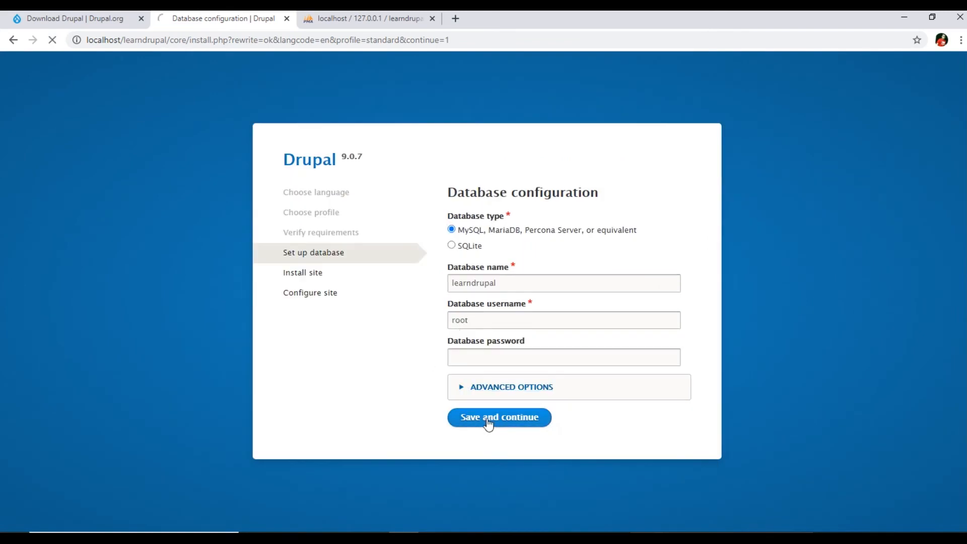
{"action": "left_click", "coordinate": [498, 417]}
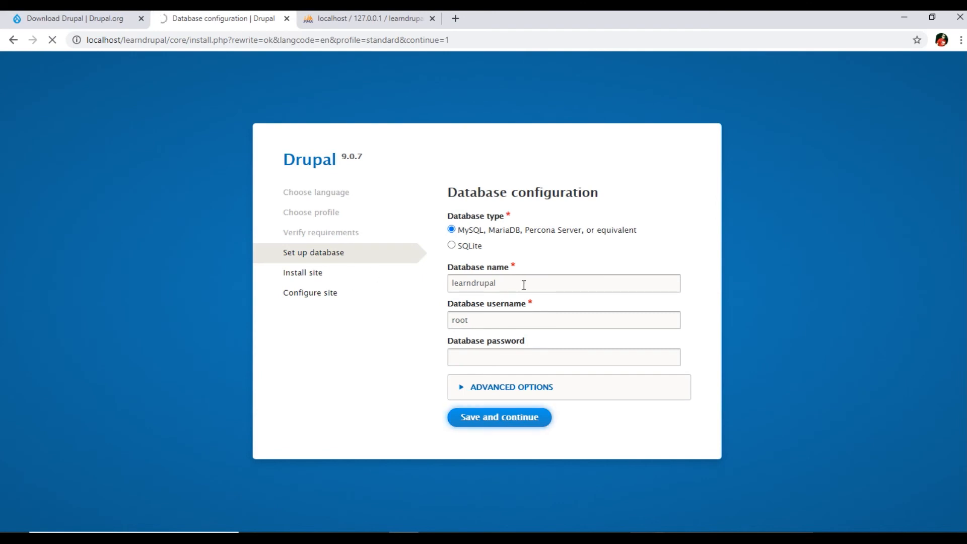
{"action": "left_click", "coordinate": [498, 417]}
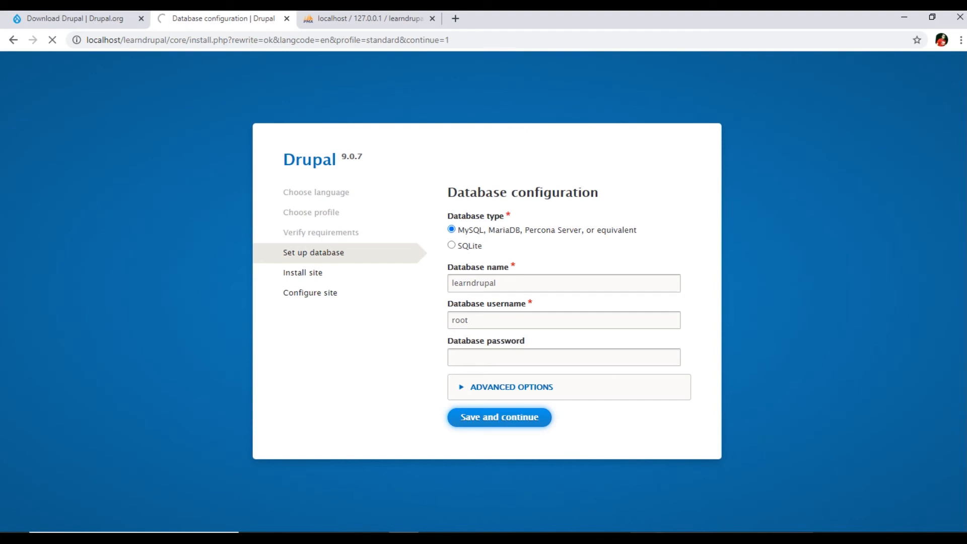
{"action": "left_click", "coordinate": [498, 417]}
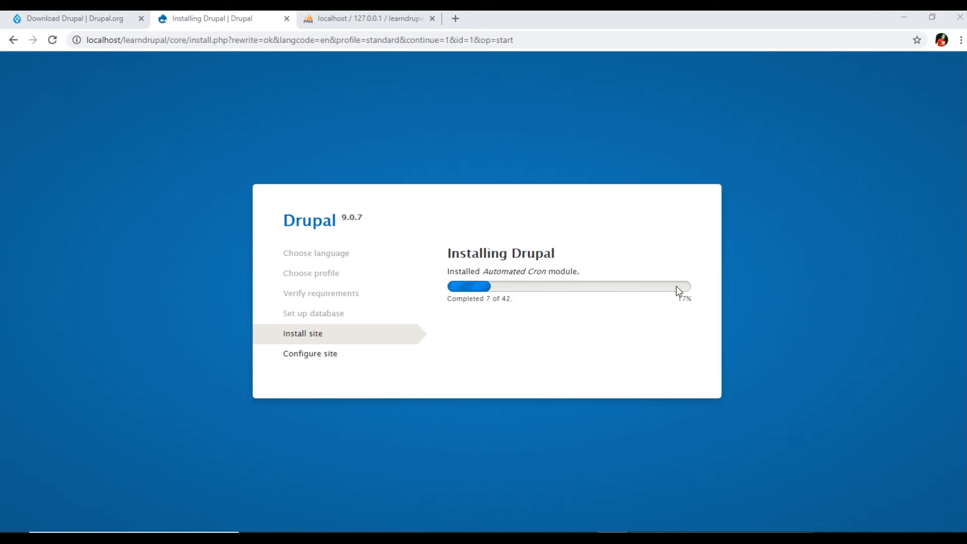
{"action": "mouse_move", "coordinate": [609, 338]}
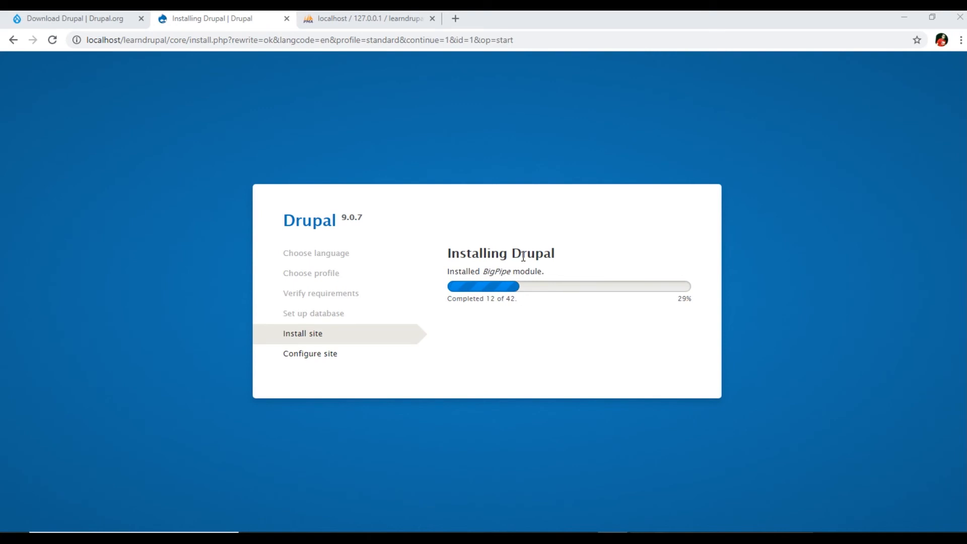
{"action": "mouse_move", "coordinate": [524, 290]}
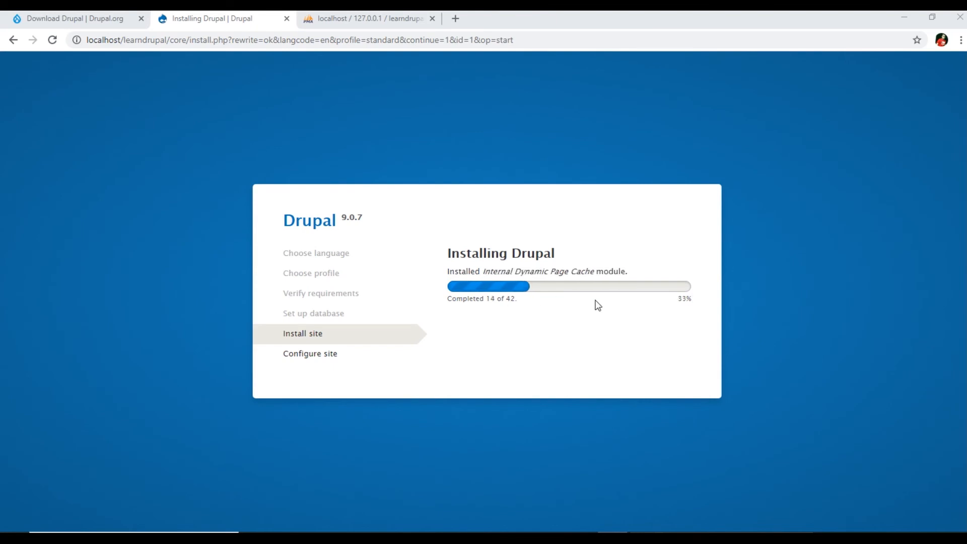
{"action": "mouse_move", "coordinate": [622, 296]}
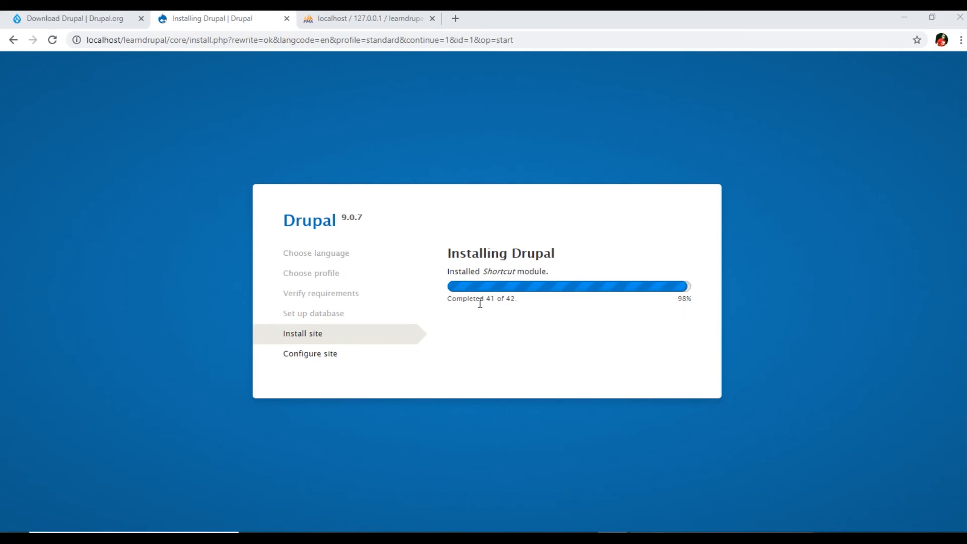
{"action": "mouse_move", "coordinate": [509, 302]}
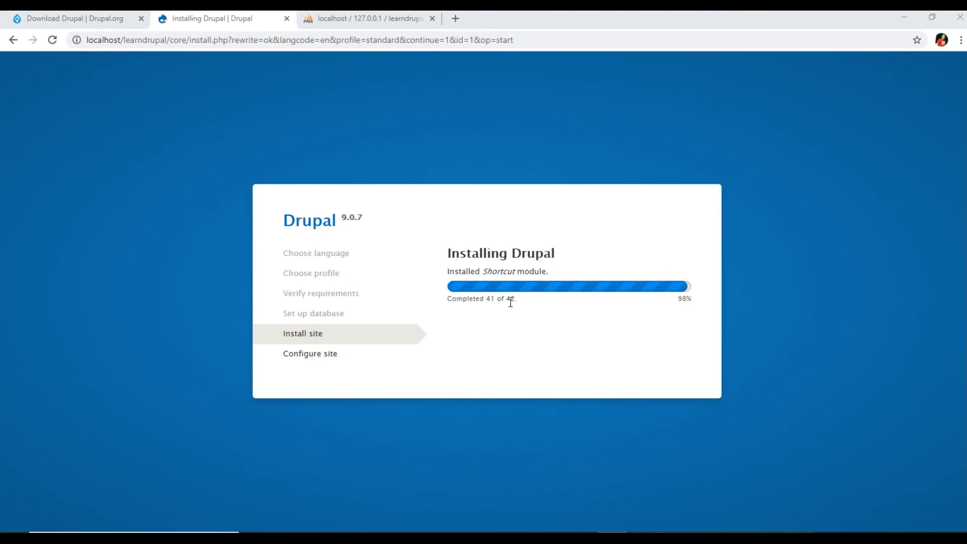
{"action": "mouse_move", "coordinate": [501, 274]}
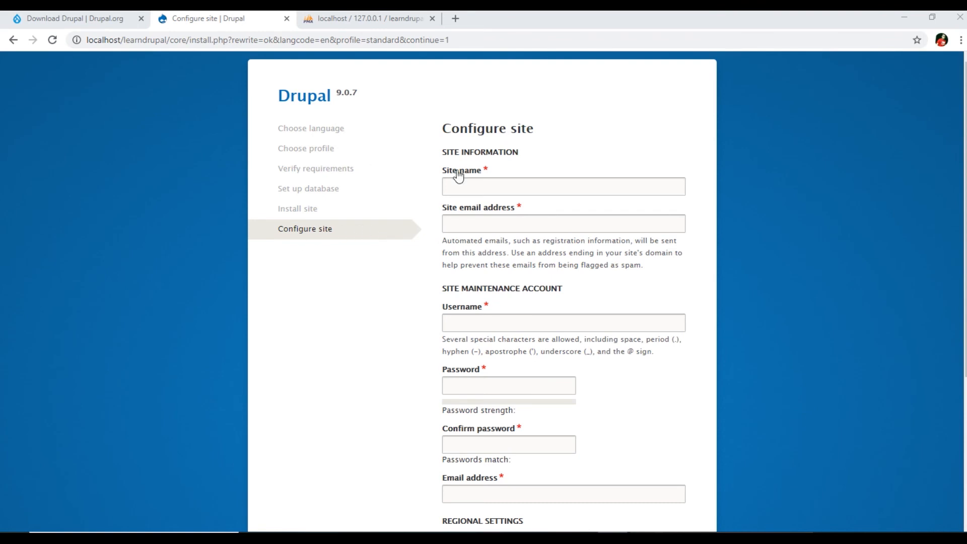
{"action": "left_click", "coordinate": [563, 186]}
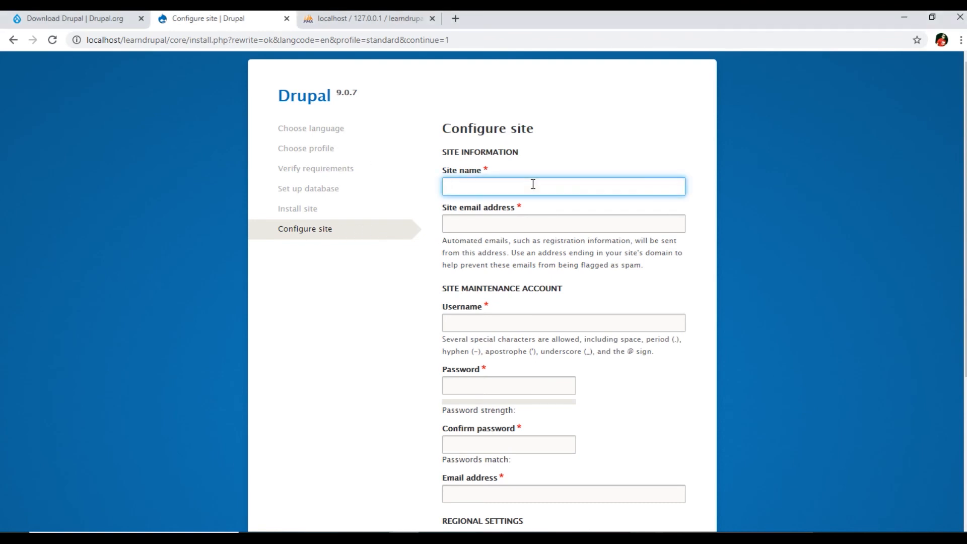
{"action": "type", "text": "Umair"}
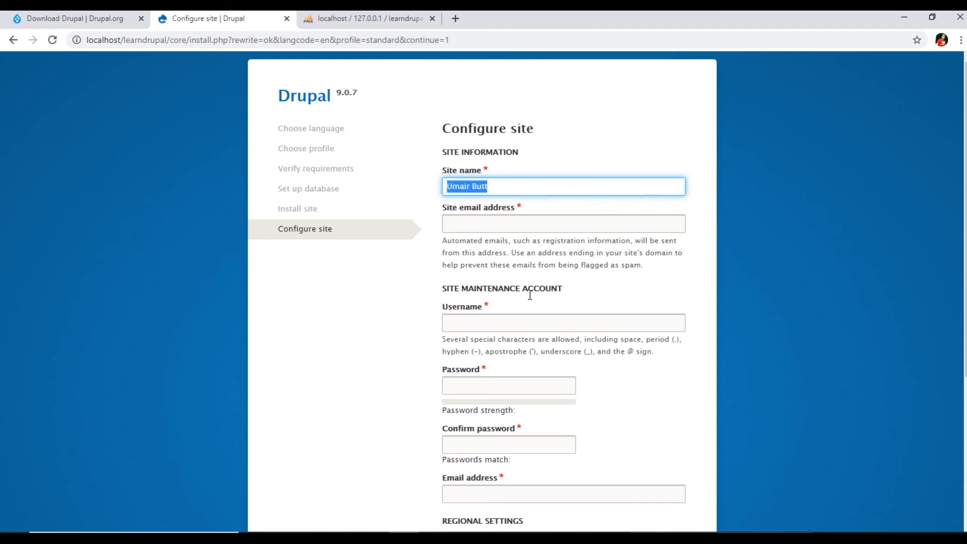
{"action": "type", "text": "B"}
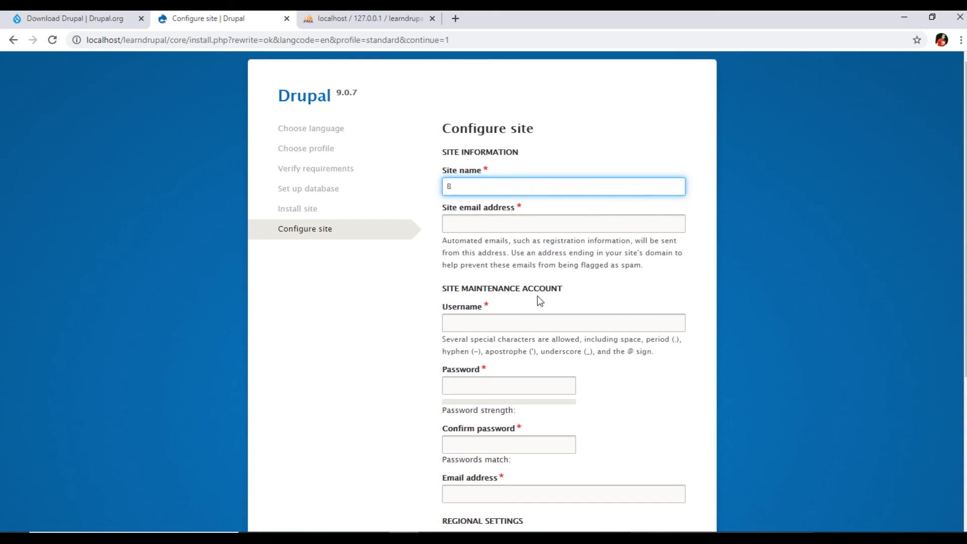
{"action": "type", "text": "utt IT Solutions"}
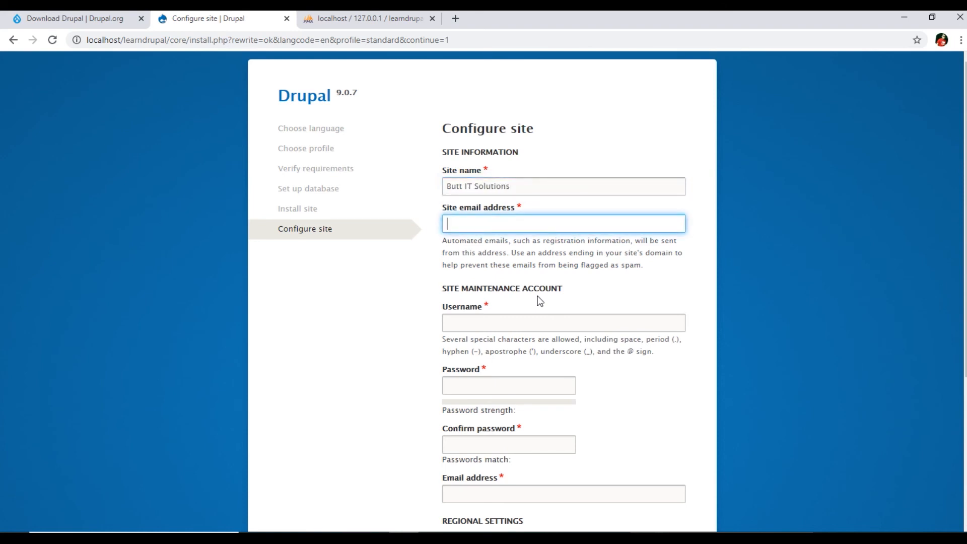
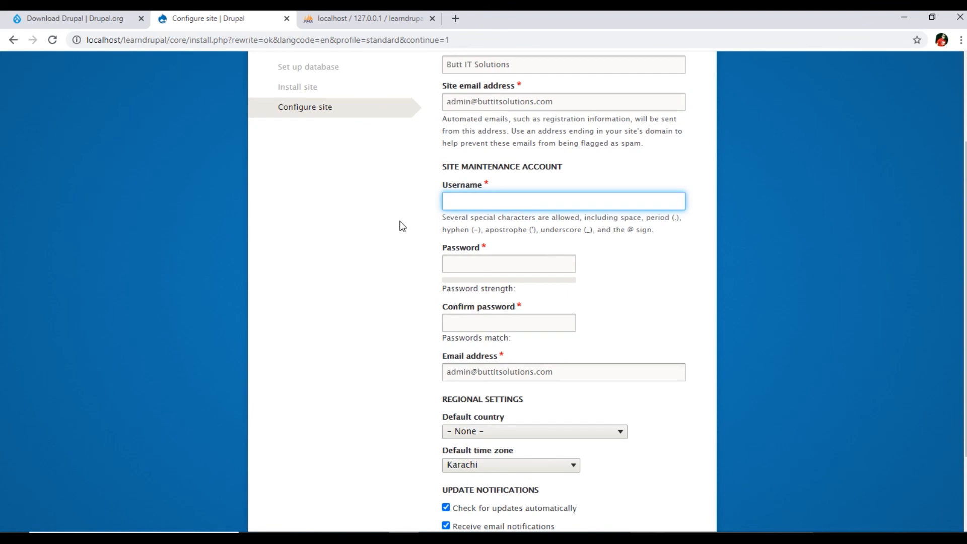
- Set maintenance username admin, default country Pakistan, and submit the site configuration
{"action": "type", "text": "admin"}
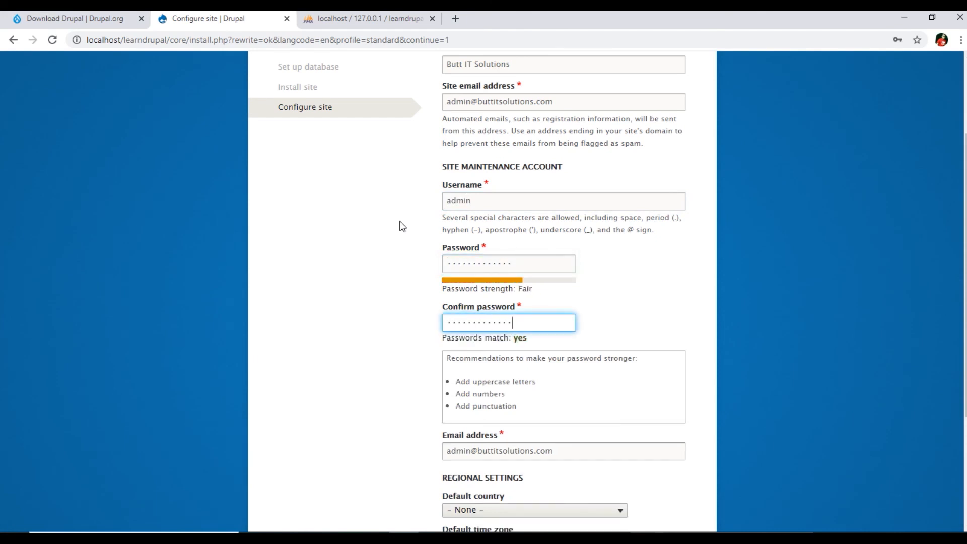
{"action": "scroll", "scroll_direction": "down", "scroll_amount": 3}
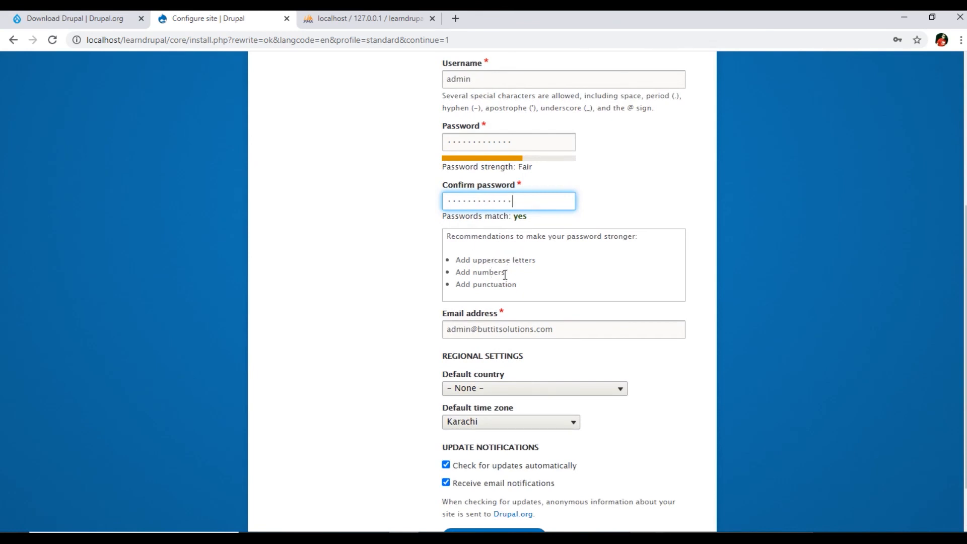
{"action": "scroll", "scroll_direction": "down", "scroll_amount": 3}
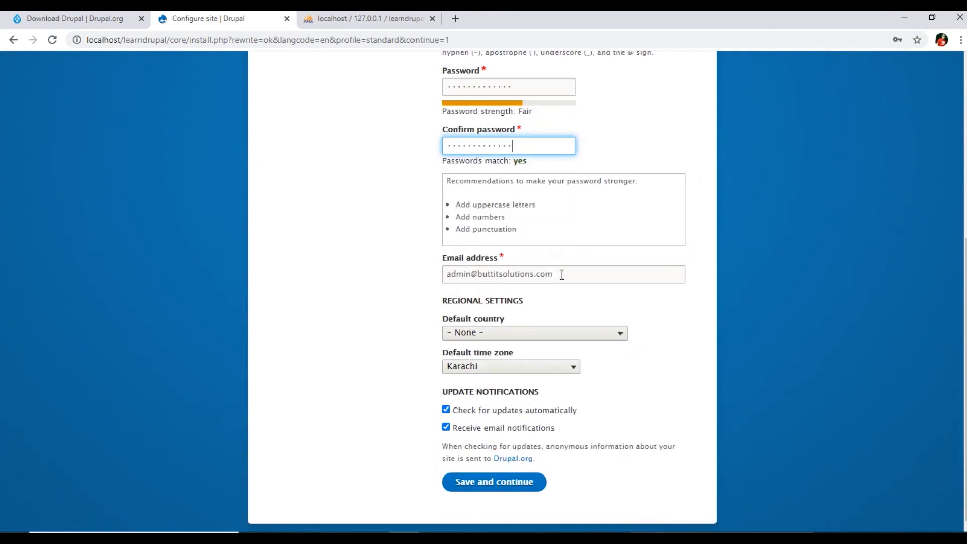
{"action": "left_click", "coordinate": [562, 273]}
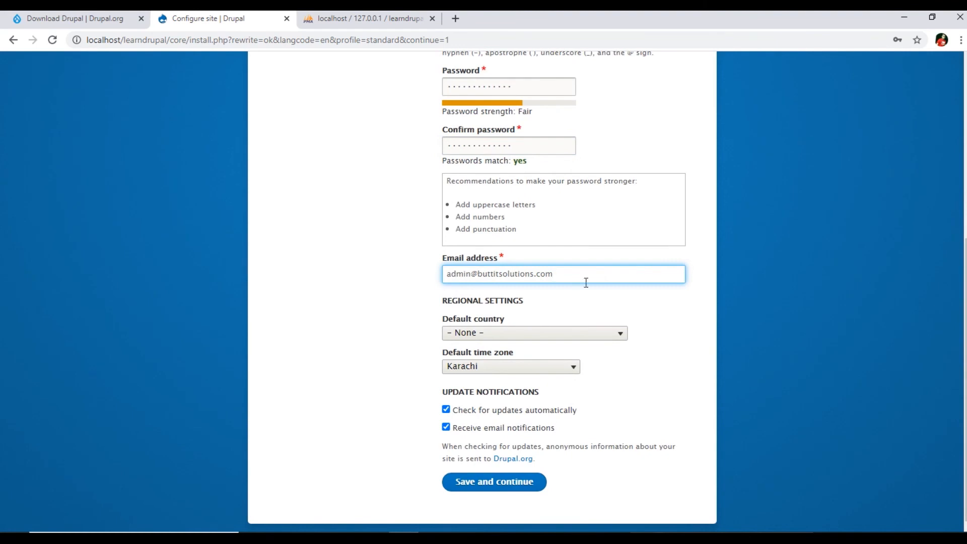
{"action": "left_click", "coordinate": [533, 333]}
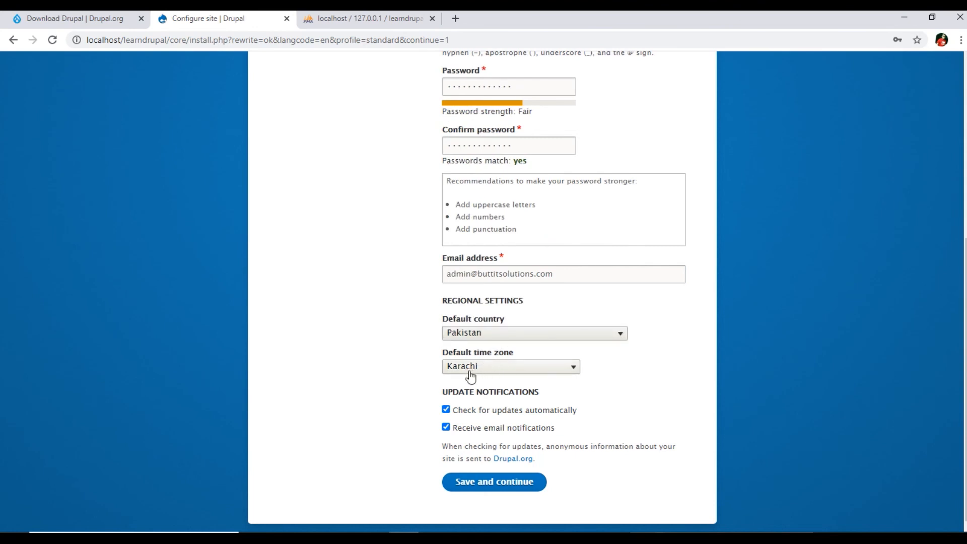
{"action": "mouse_move", "coordinate": [430, 395]}
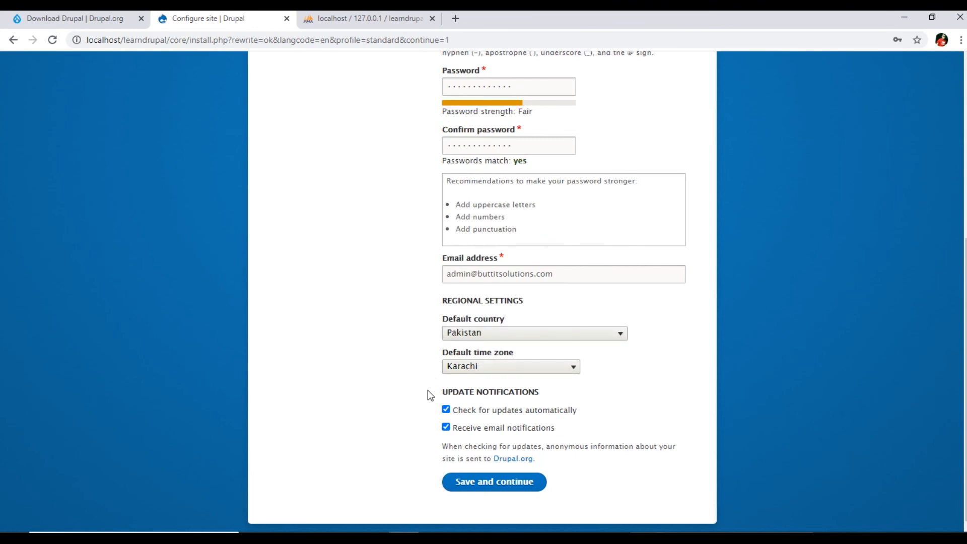
{"action": "mouse_move", "coordinate": [553, 418]}
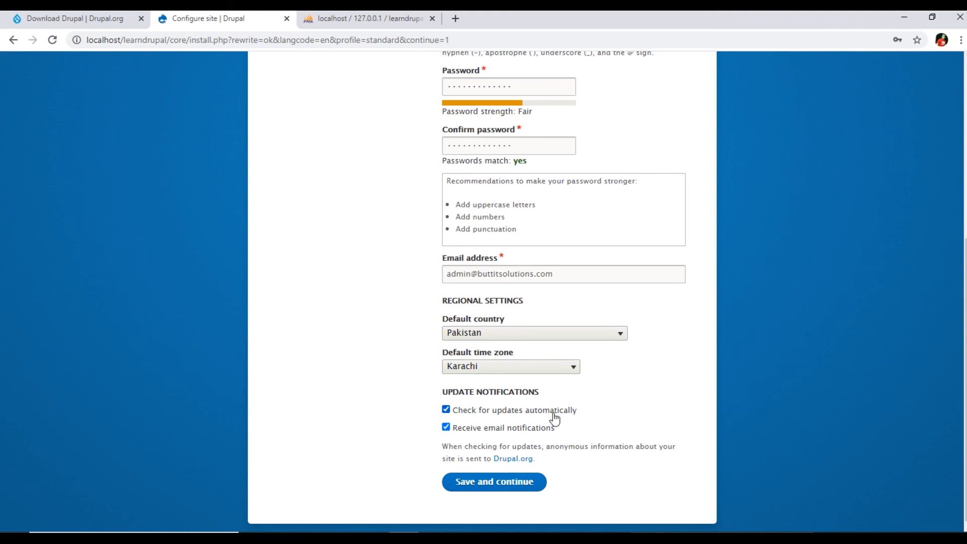
{"action": "mouse_move", "coordinate": [523, 438]}
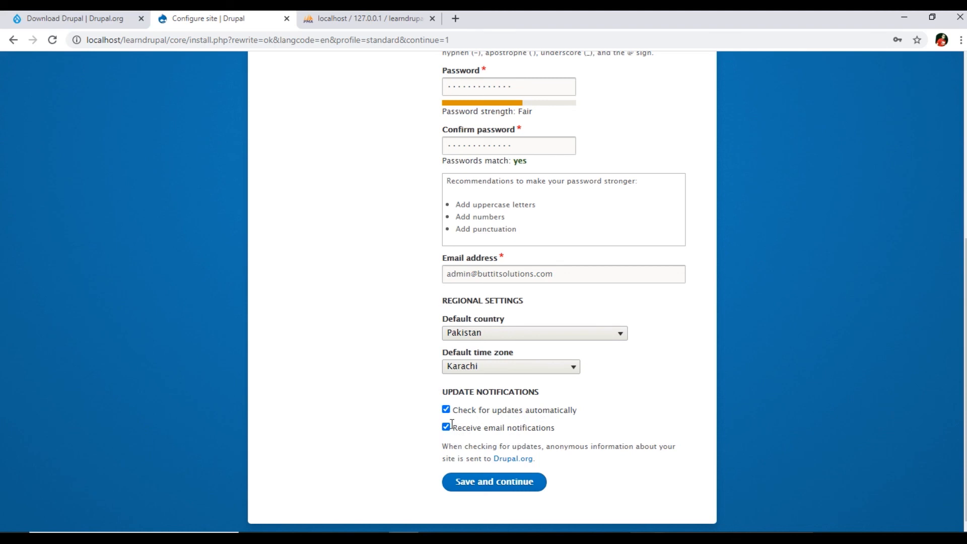
{"action": "mouse_move", "coordinate": [413, 455]}
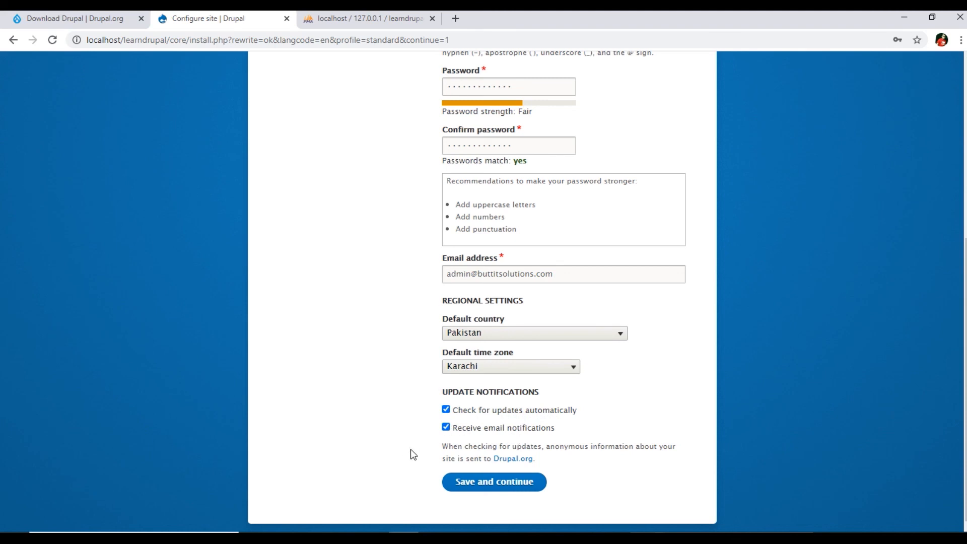
{"action": "mouse_move", "coordinate": [394, 429]}
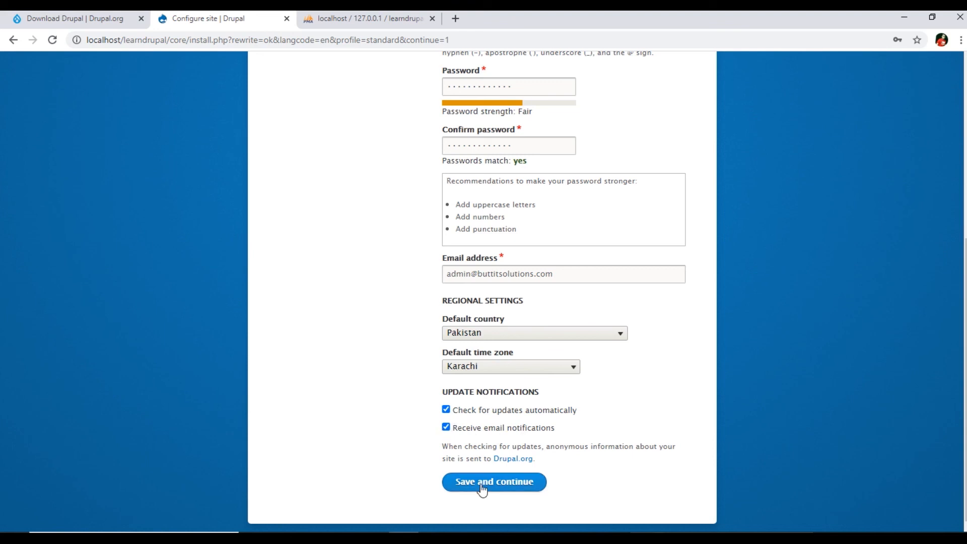
{"action": "left_click", "coordinate": [493, 482]}
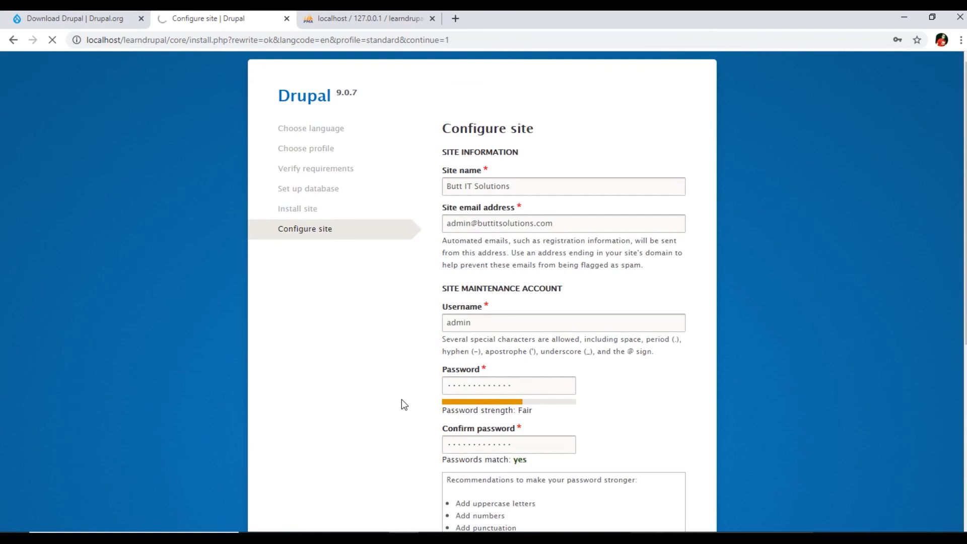
{"action": "mouse_move", "coordinate": [393, 362]}
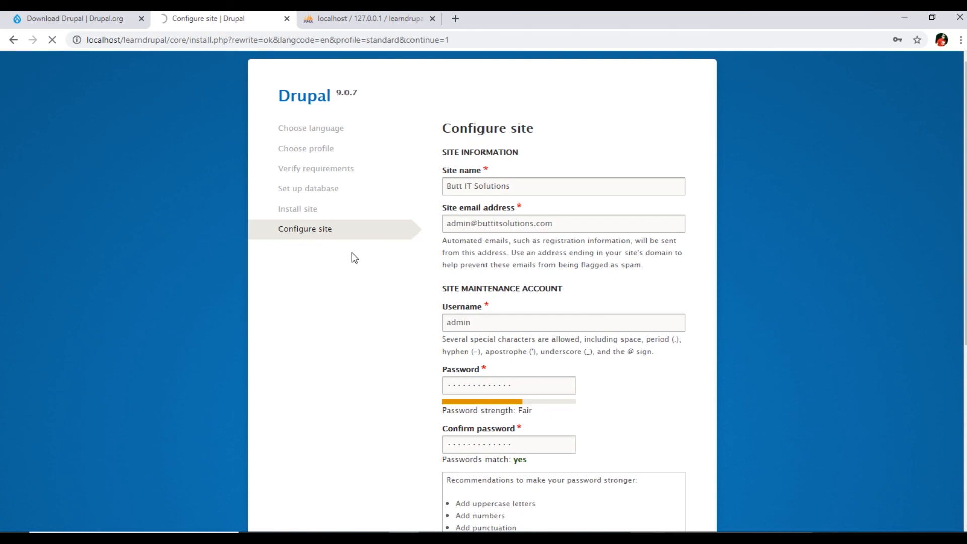
{"action": "mouse_move", "coordinate": [328, 241]}
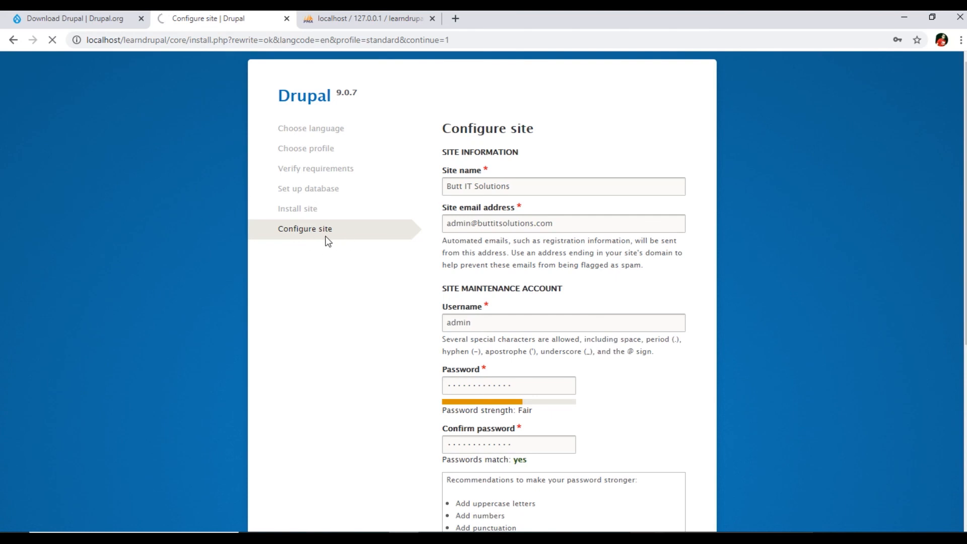
{"action": "mouse_move", "coordinate": [376, 281]}
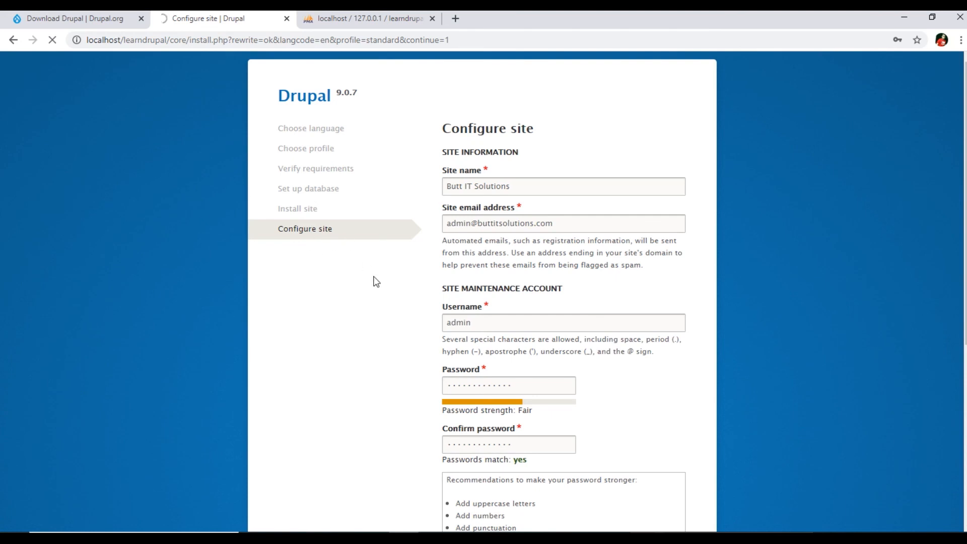
- Scroll down the site configuration form to reach the save button
{"action": "scroll", "scroll_direction": "down", "scroll_amount": 3}
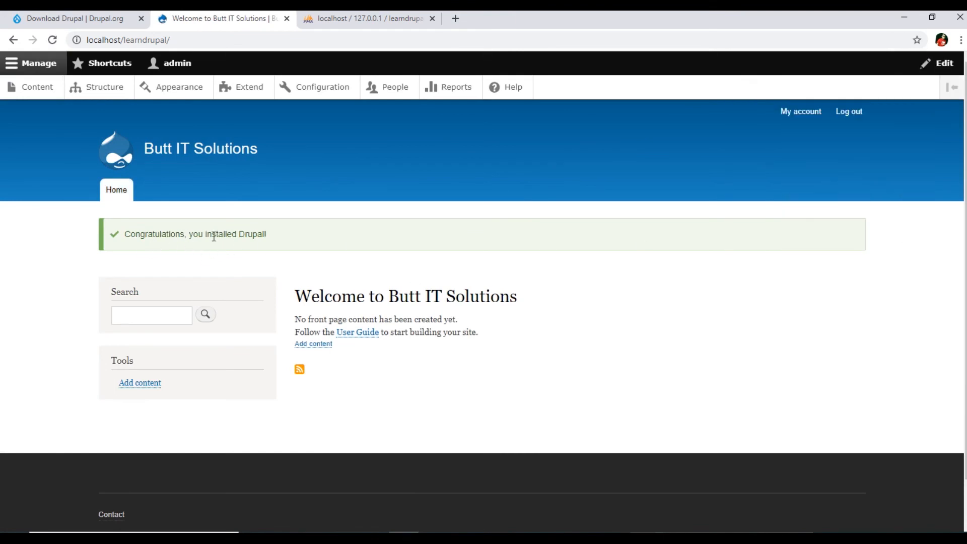
{"action": "mouse_move", "coordinate": [208, 157]}
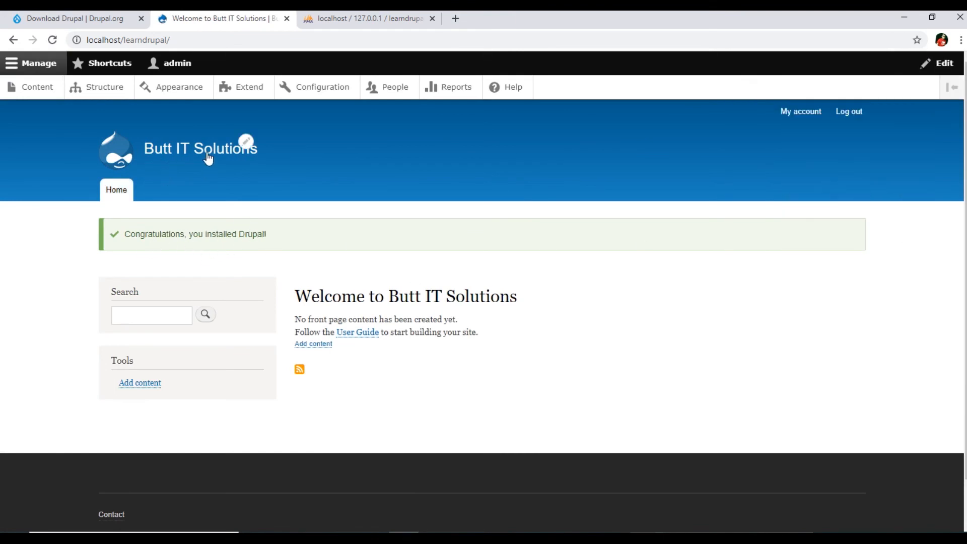
{"action": "mouse_move", "coordinate": [201, 148]}
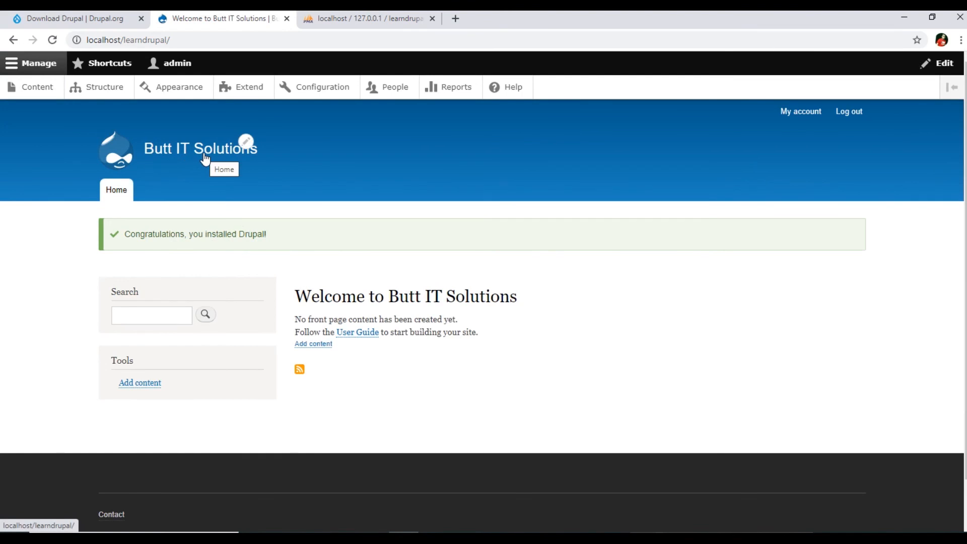
{"action": "mouse_move", "coordinate": [593, 280]}
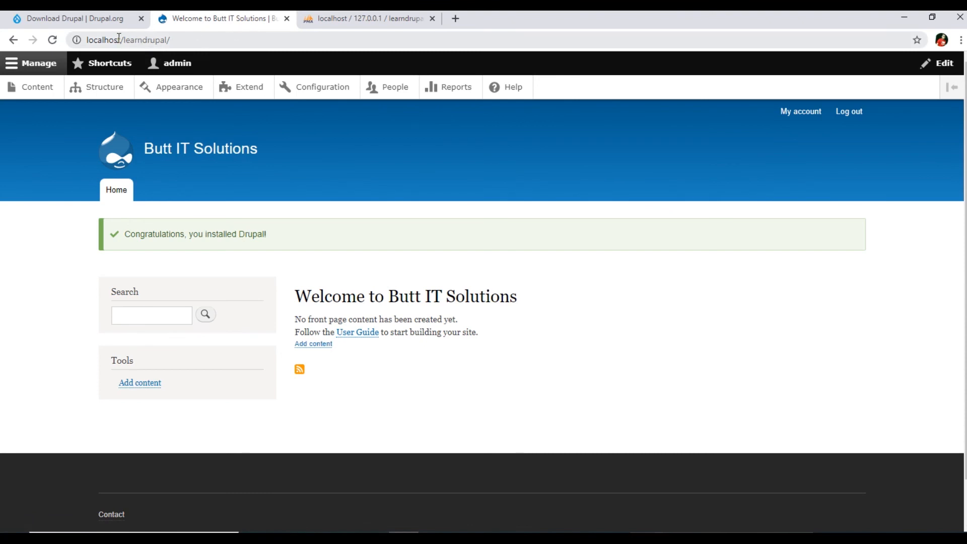
{"action": "mouse_move", "coordinate": [171, 39]}
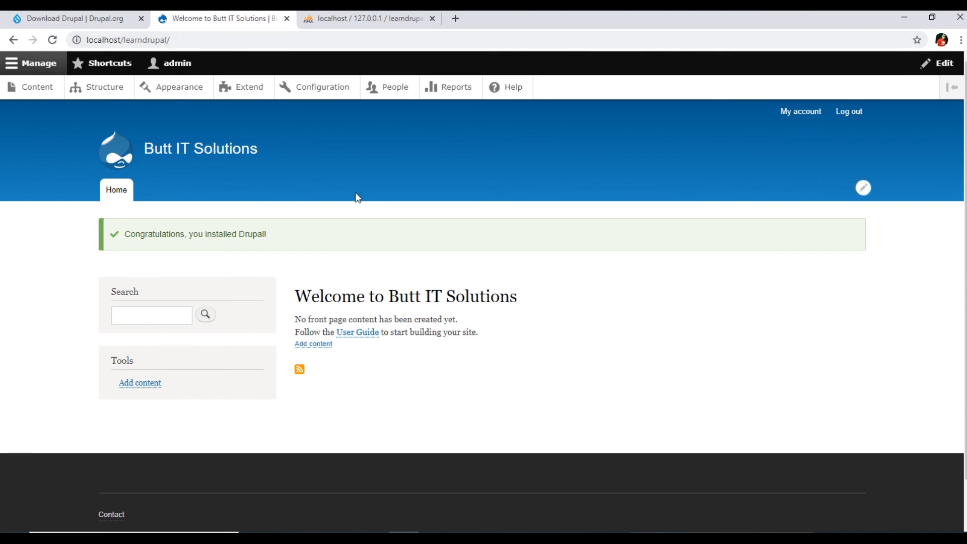
{"action": "scroll", "scroll_direction": "down", "scroll_amount": 3}
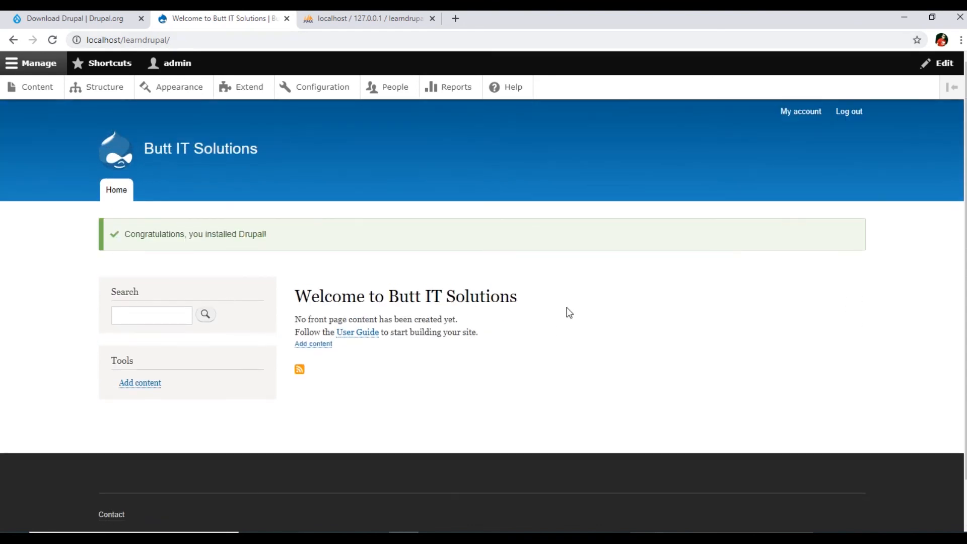
{"action": "mouse_move", "coordinate": [418, 268]}
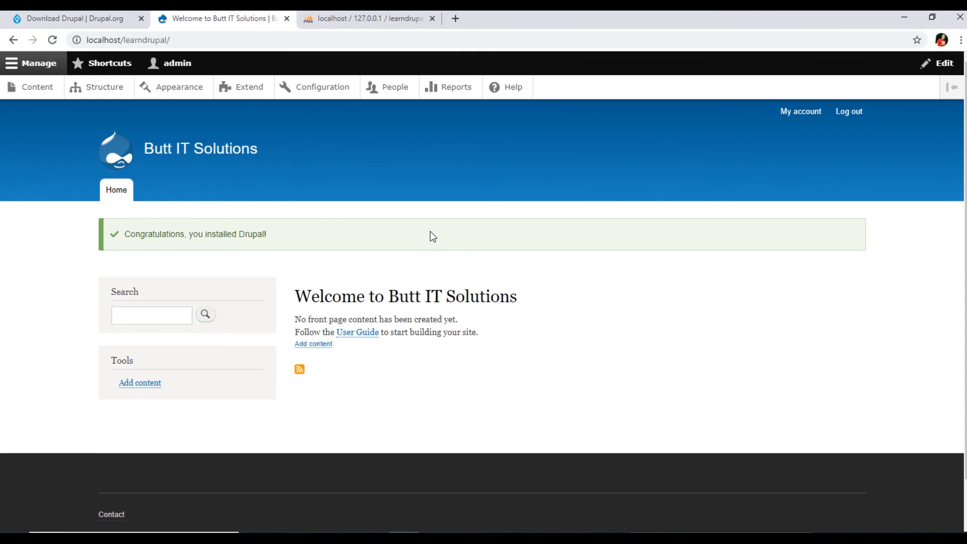
{"action": "mouse_move", "coordinate": [436, 237]}
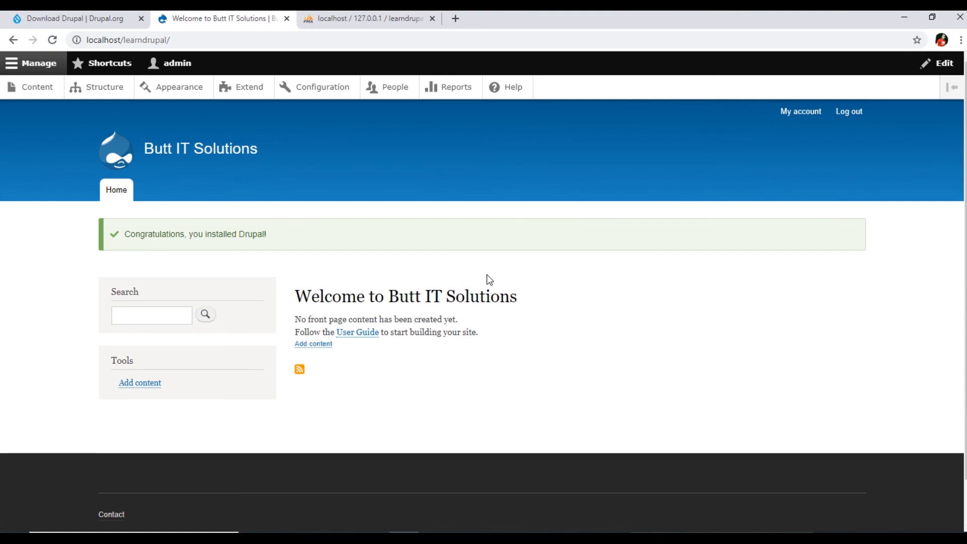
{"action": "mouse_move", "coordinate": [498, 275]}
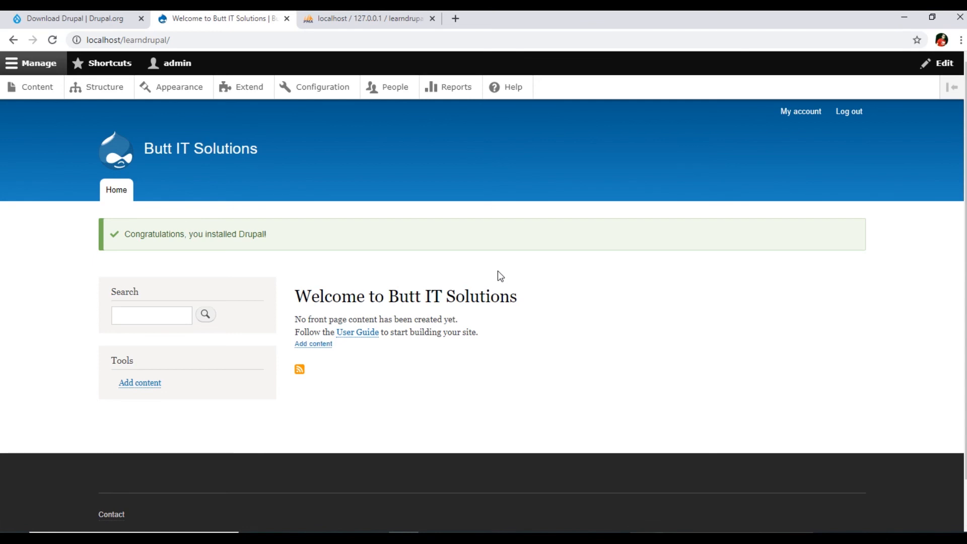
{"action": "mouse_move", "coordinate": [593, 277]}
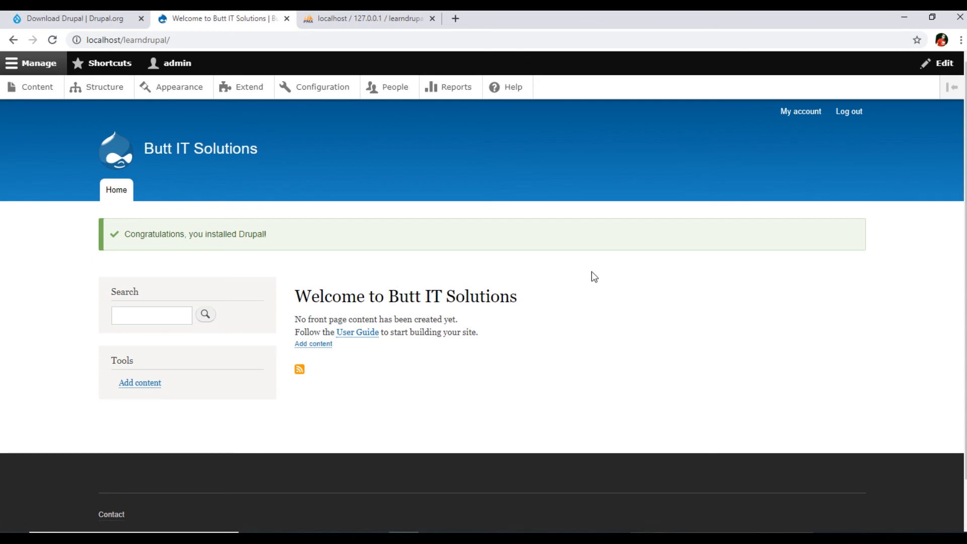